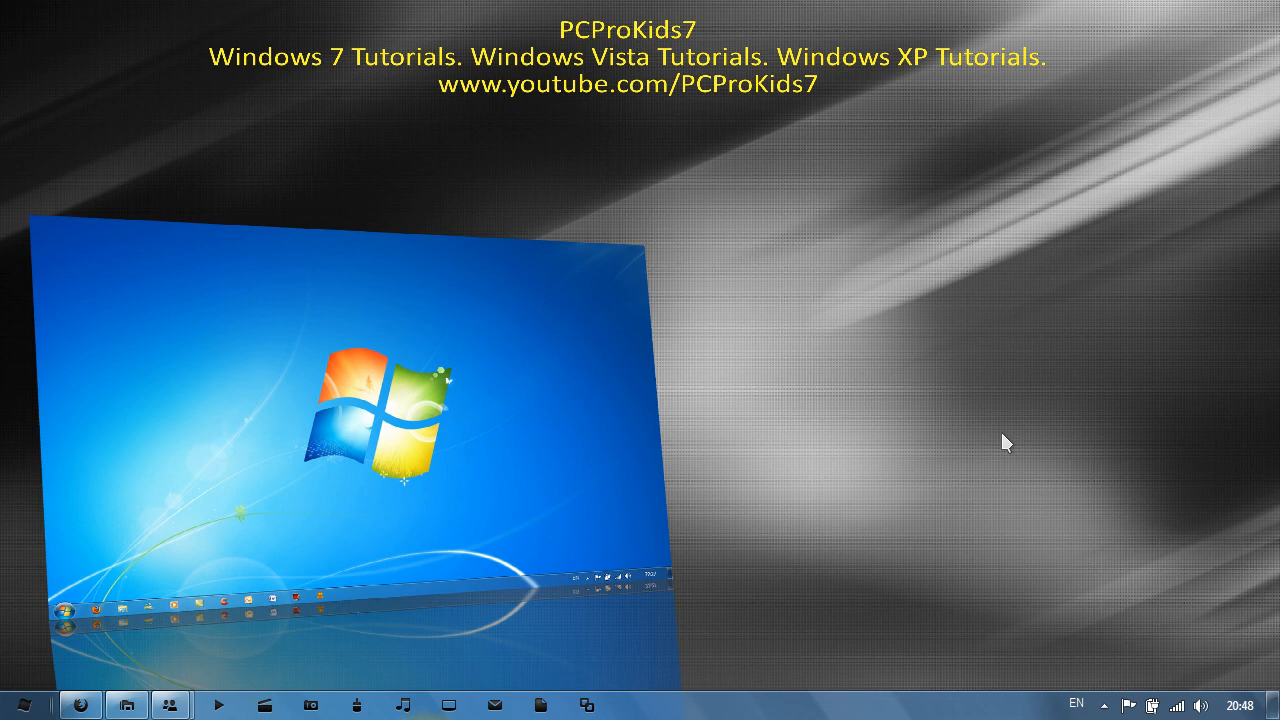
Search the Start Menu for notepad.
{"action": "left_click", "coordinate": [33, 702]}
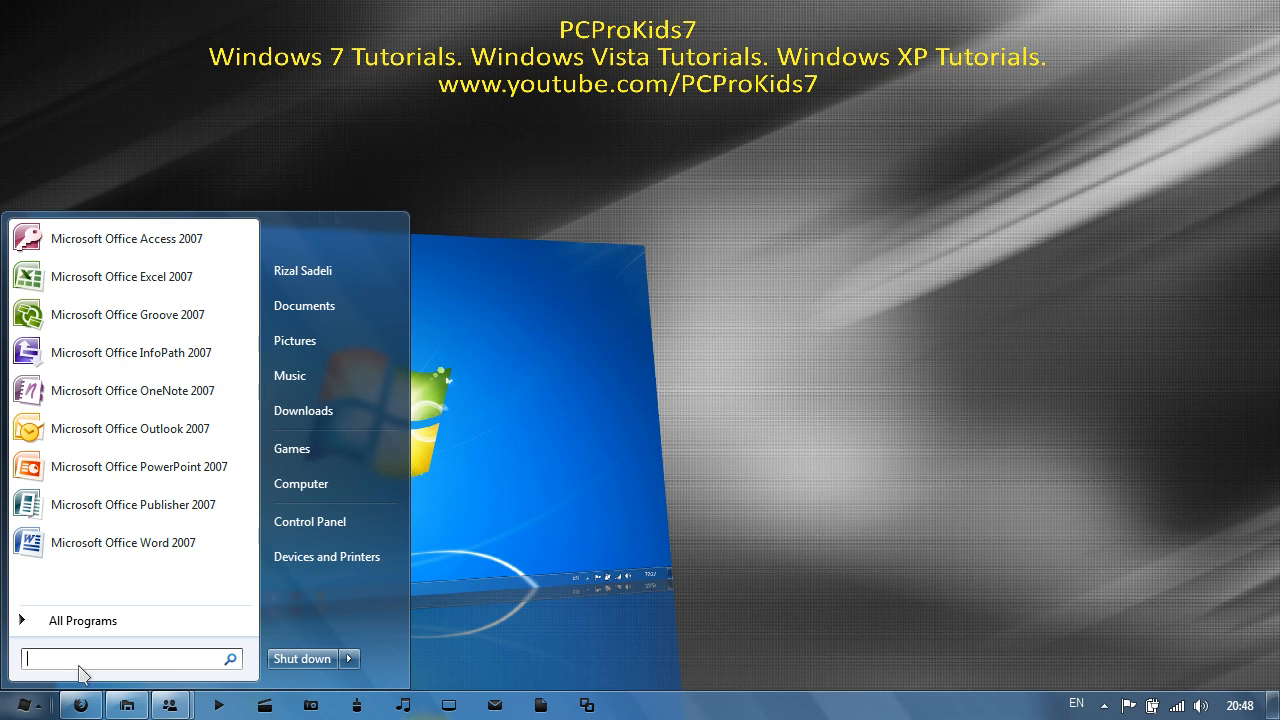
{"action": "type", "text": "notepad"}
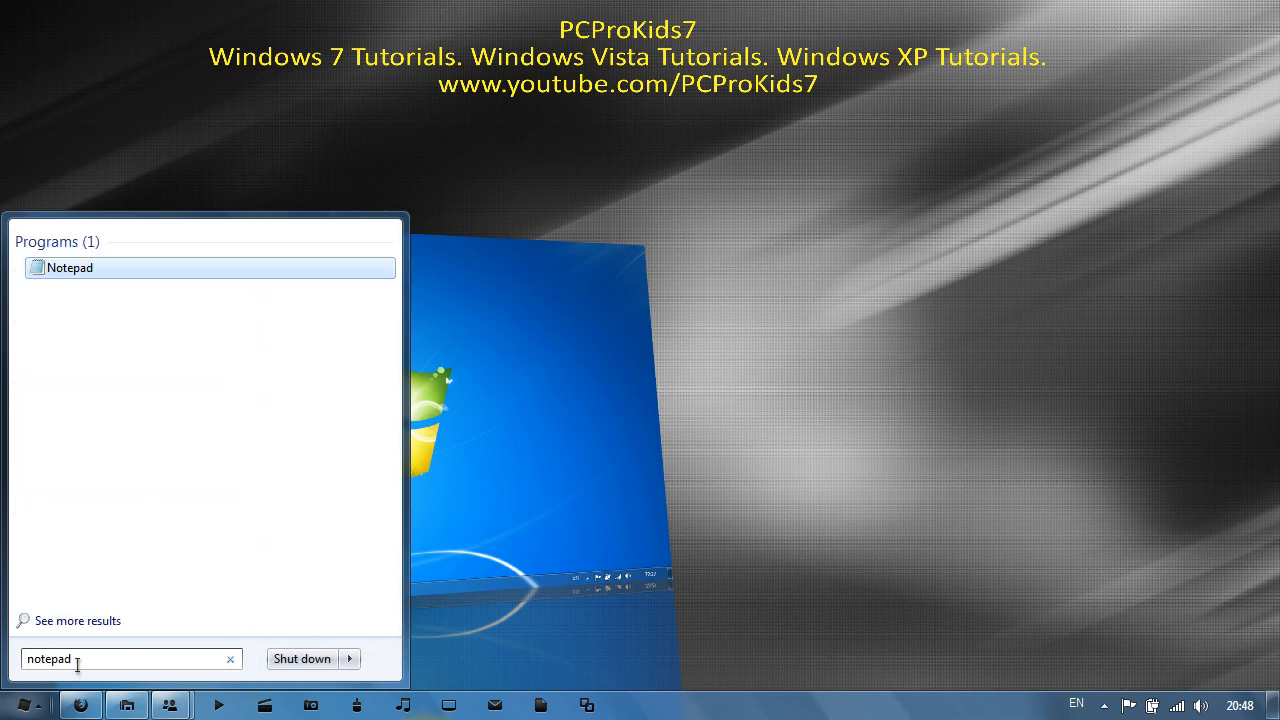
Launch Notepad and type the line do, then begin a msgbox" line.
{"action": "left_click", "coordinate": [70, 267]}
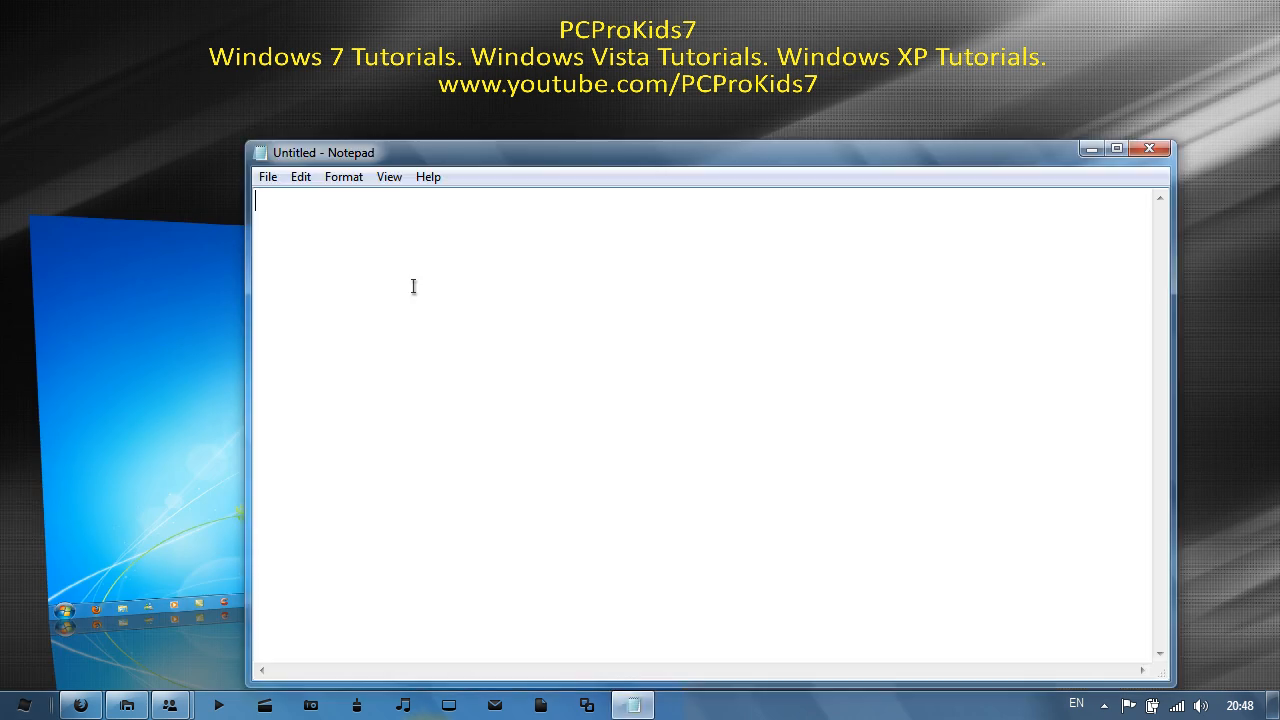
{"action": "type", "text": "do"}
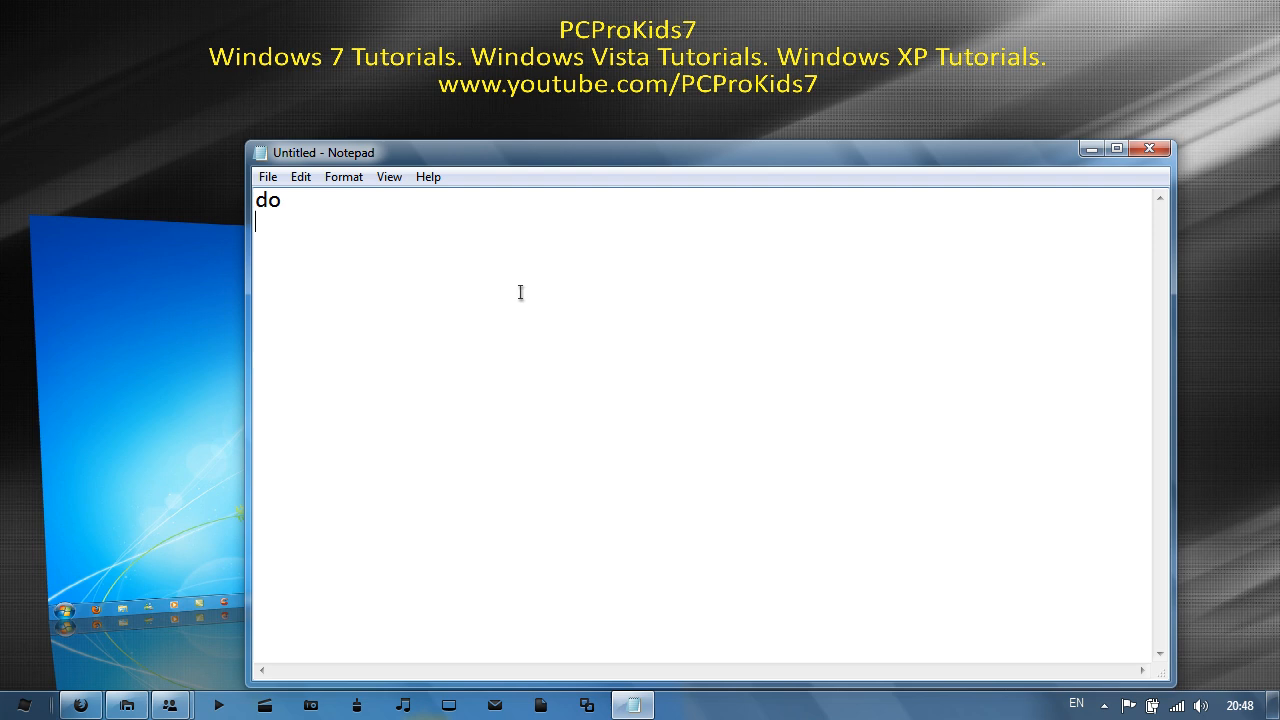
{"action": "type", "text": "m"}
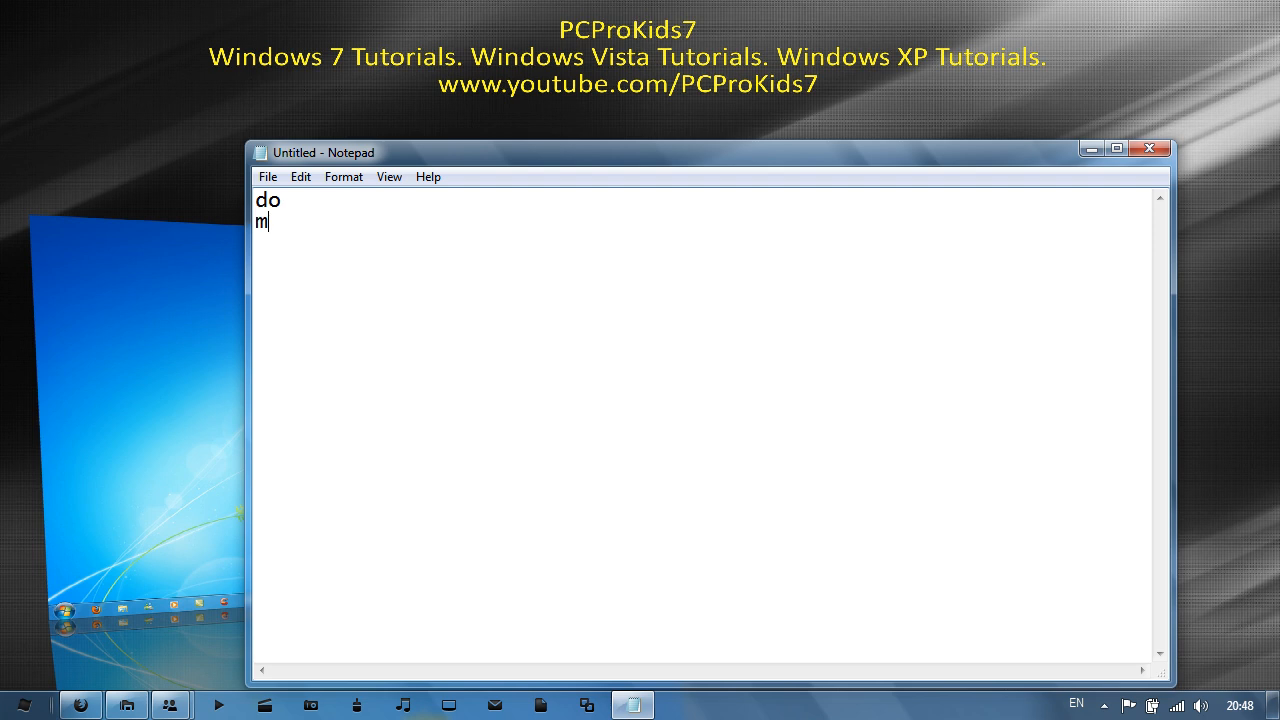
{"action": "type", "text": "sgbo"}
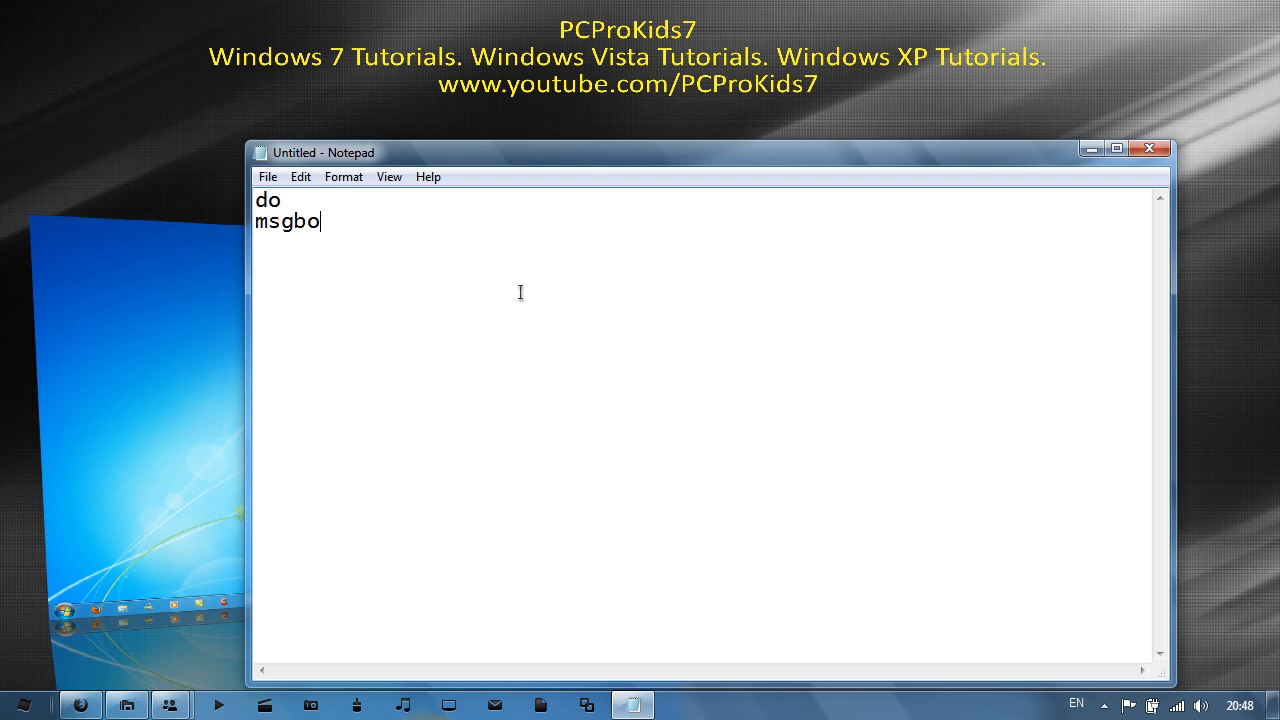
{"action": "type", "text": "x"}
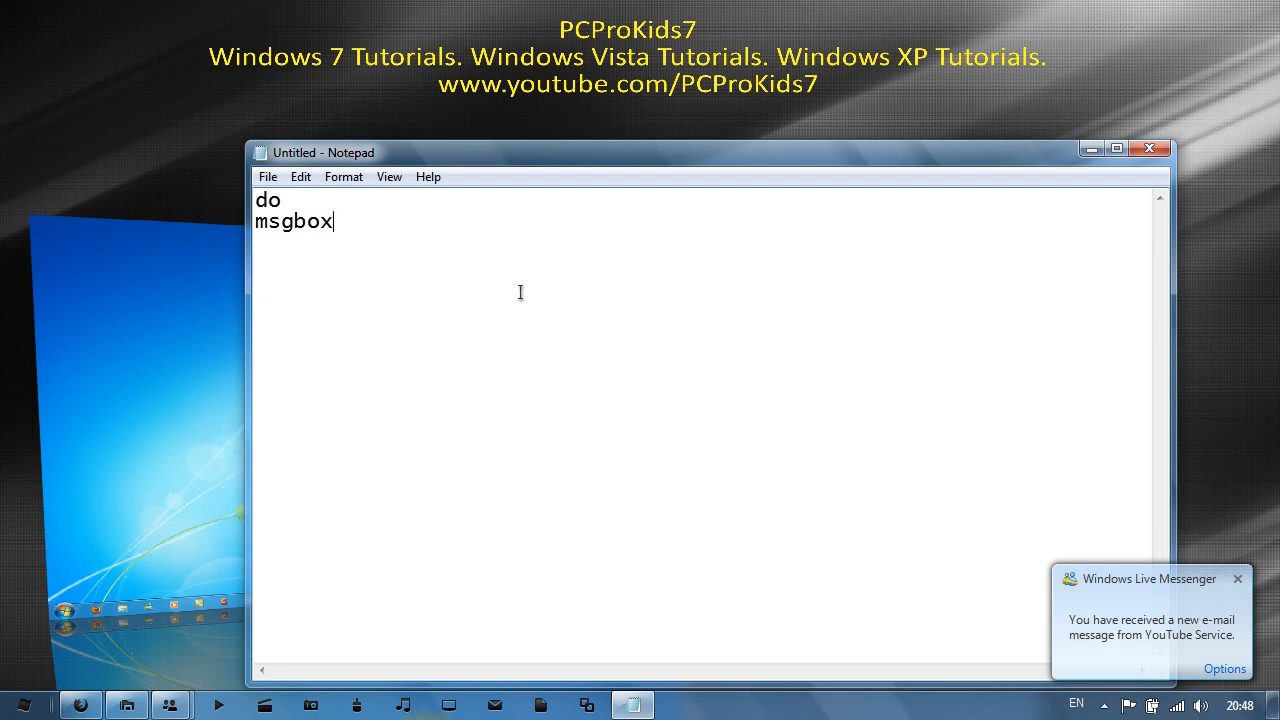
{"action": "type", "text": "\""}
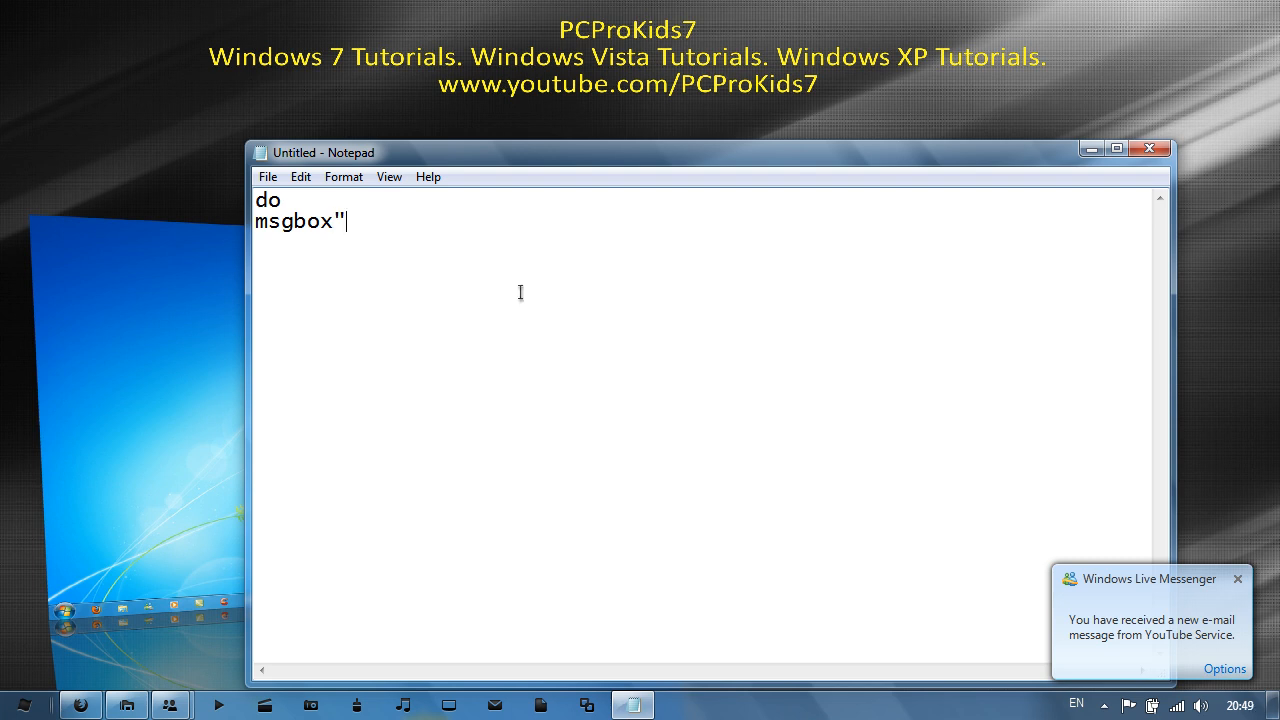
Complete the message box line with "PCProKids7 Subscribe Now".
{"action": "left_click", "coordinate": [1238, 579]}
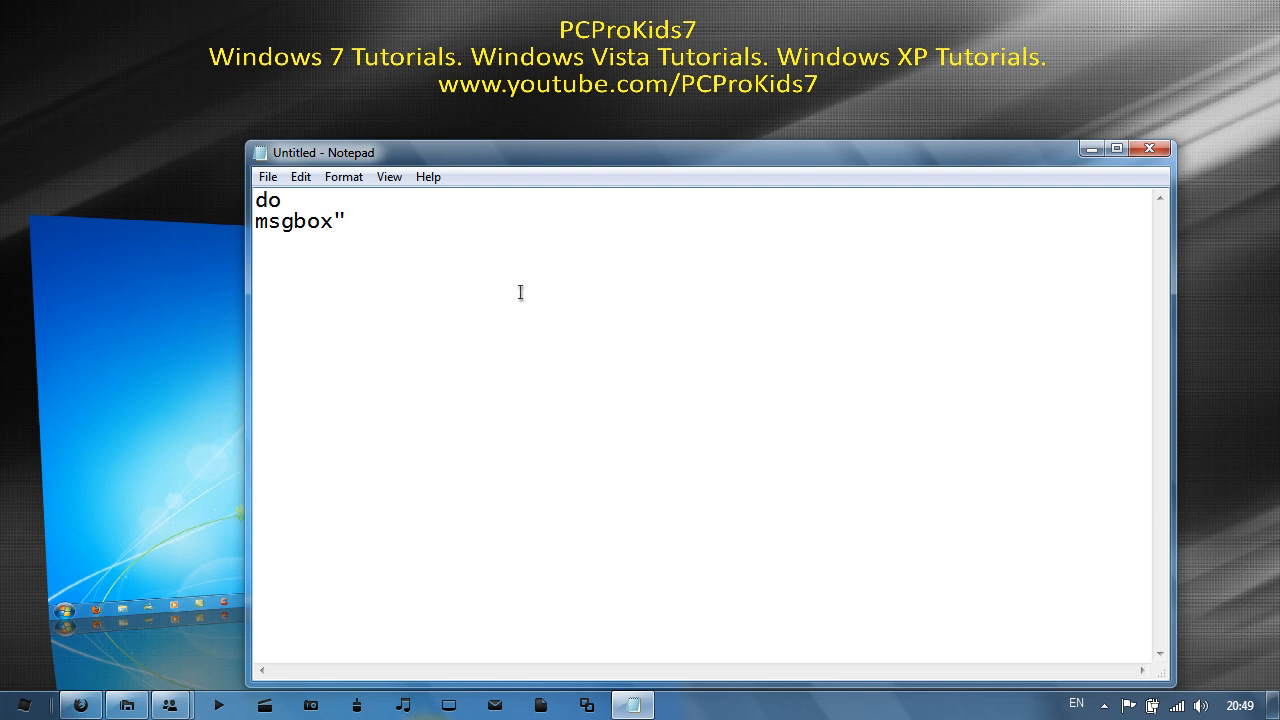
{"action": "type", "text": "PCPr"}
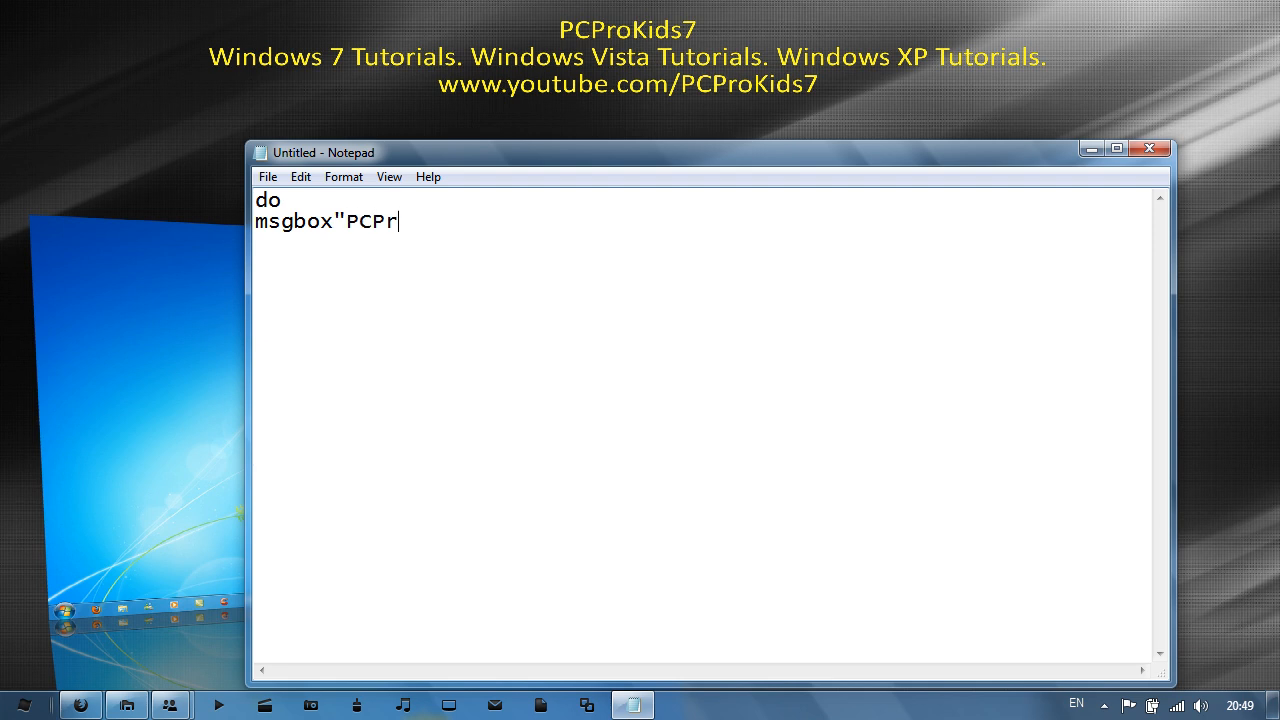
{"action": "type", "text": "oKids7"}
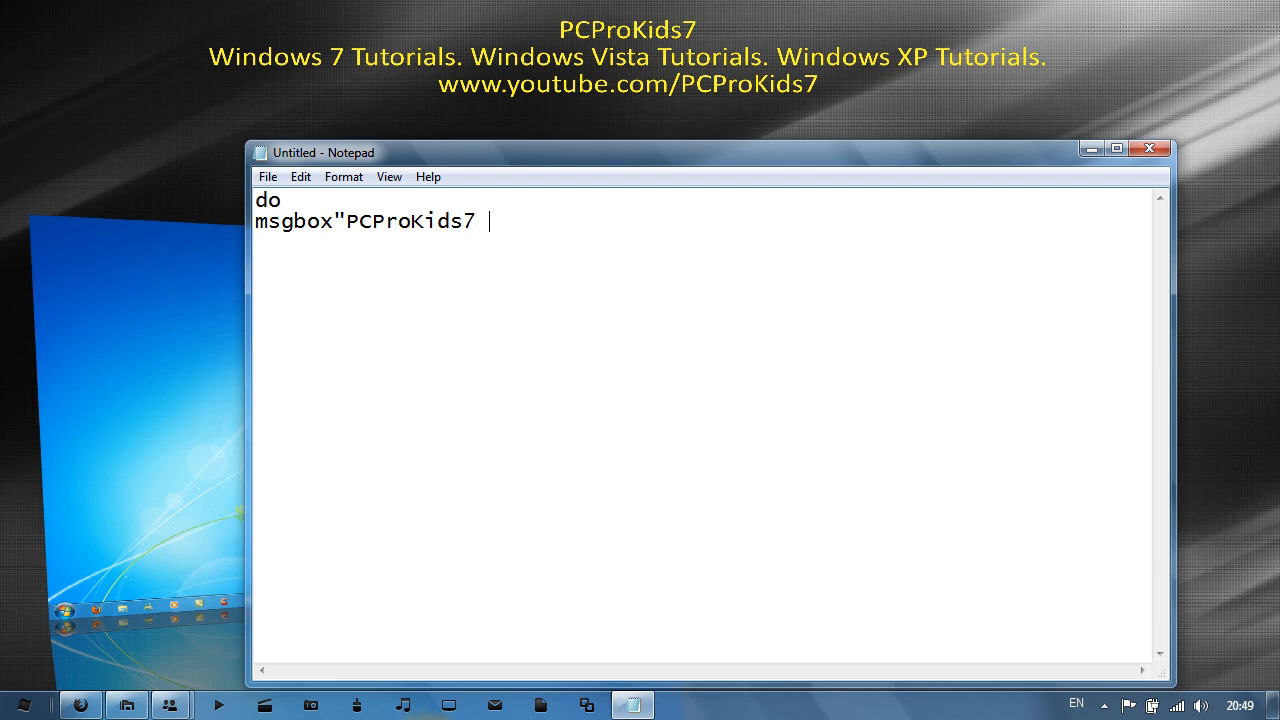
{"action": "type", "text": "Subscribe N"}
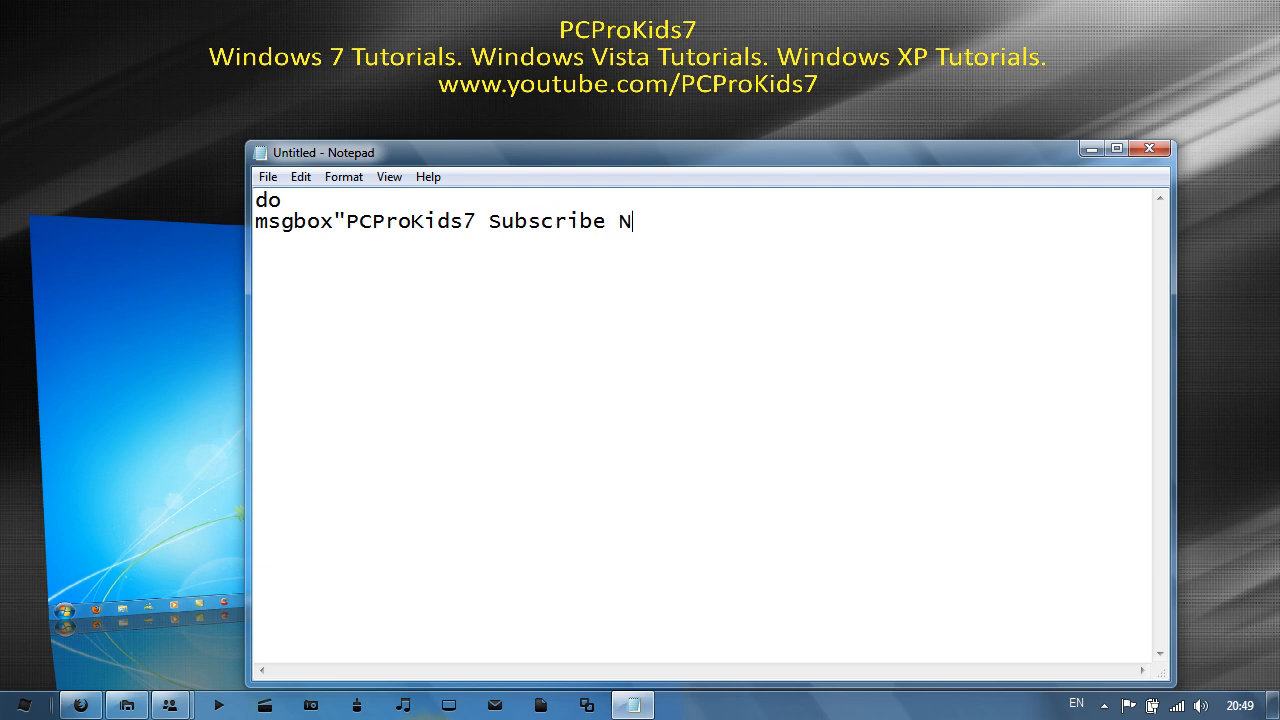
{"action": "type", "text": "ow"}
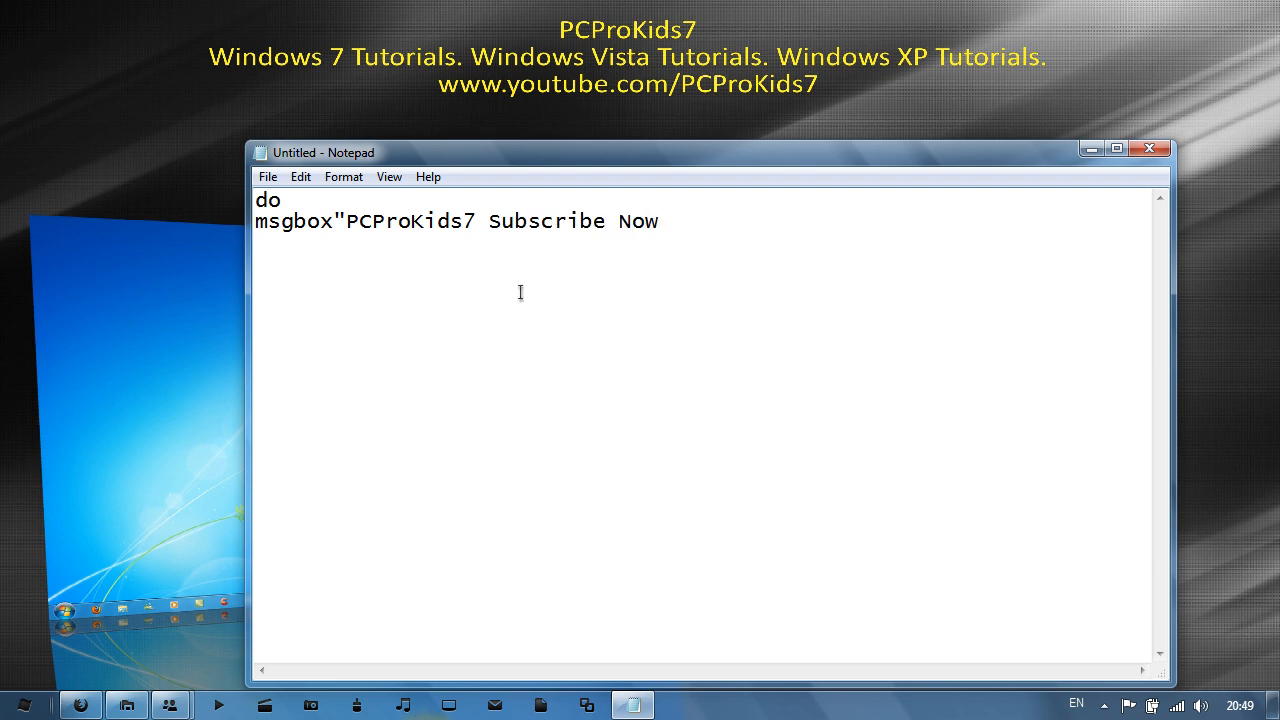
{"action": "type", "text": "\""}
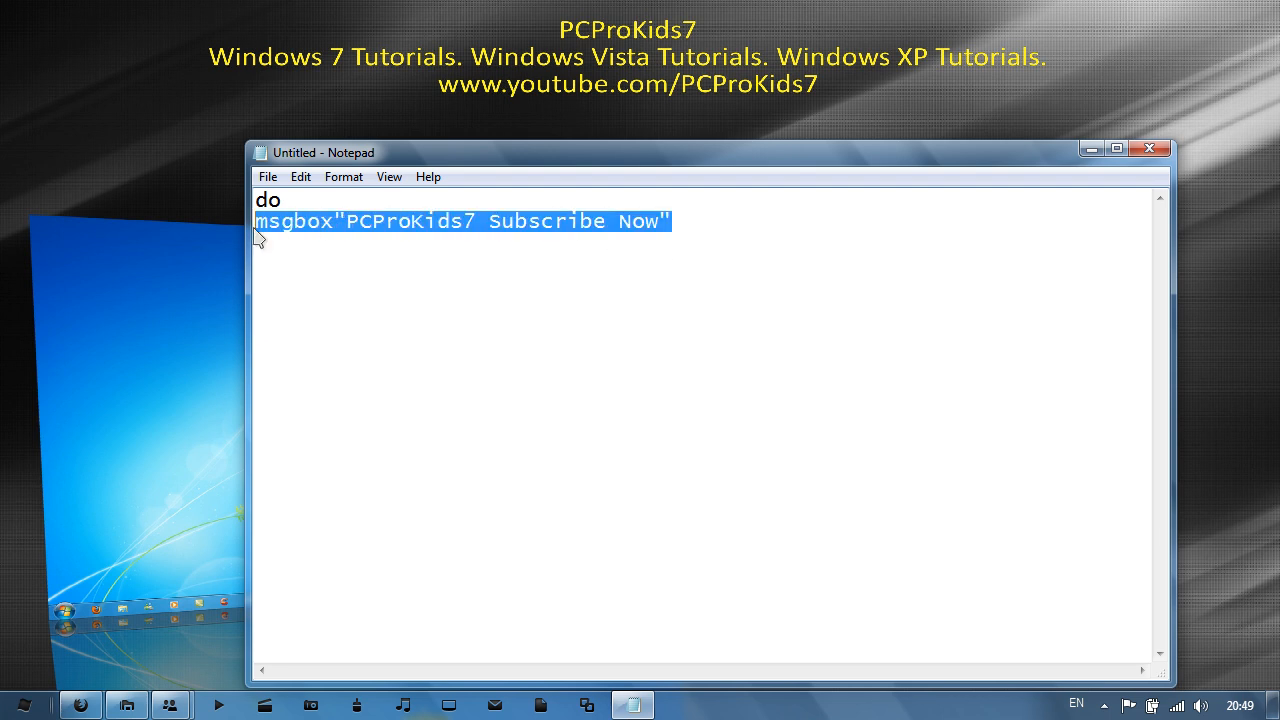
{"action": "left_click", "coordinate": [262, 200]}
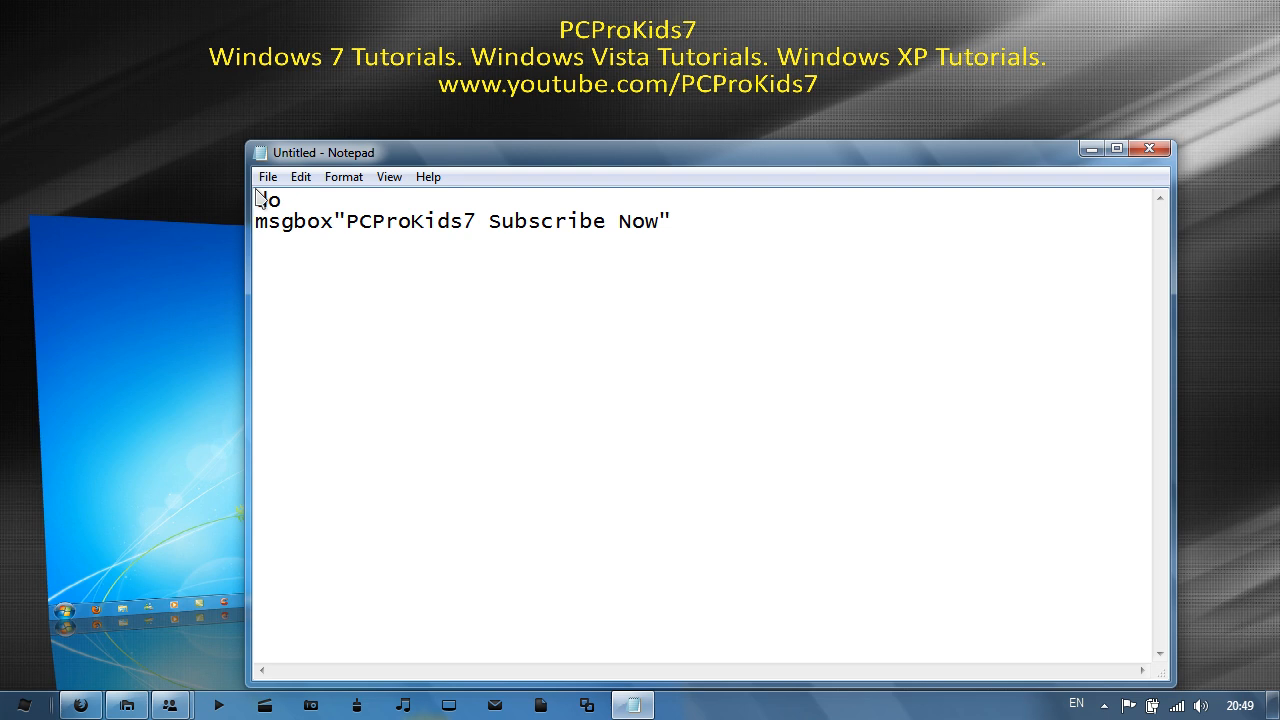
{"action": "type", "text": "d"}
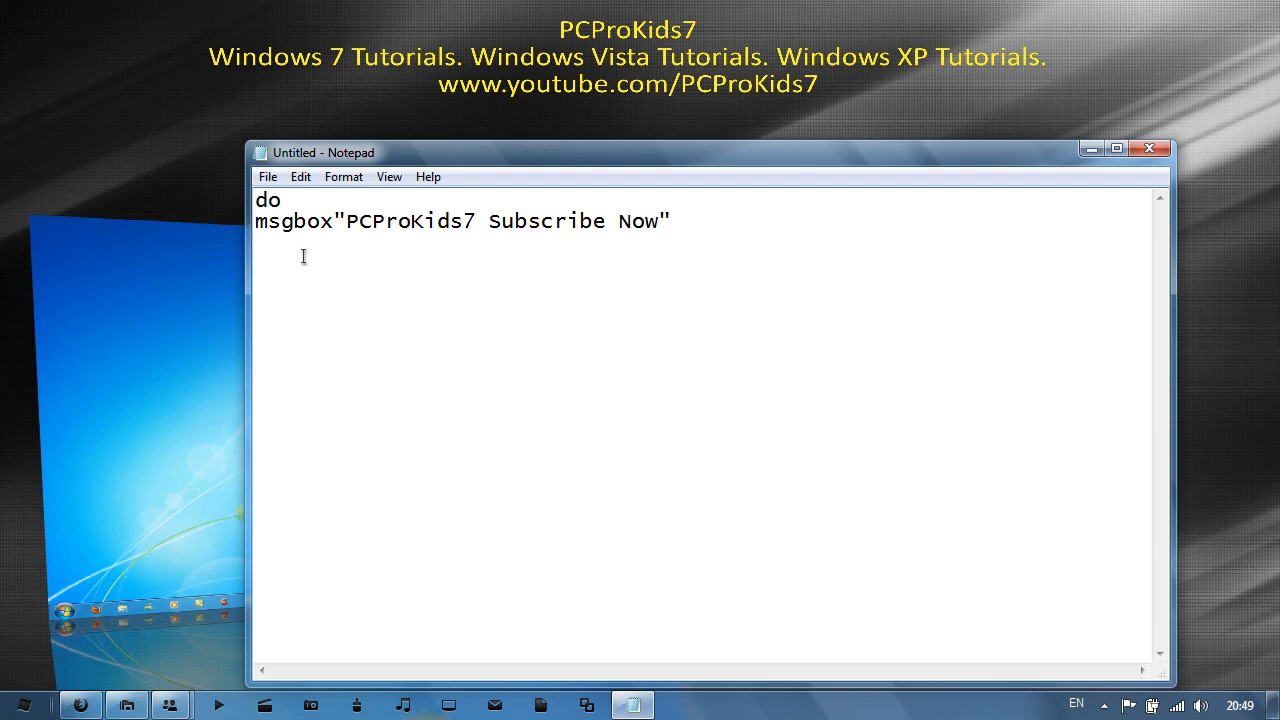
Add a second message box line: msgbox"Try and close me".
{"action": "type", "text": "msg"}
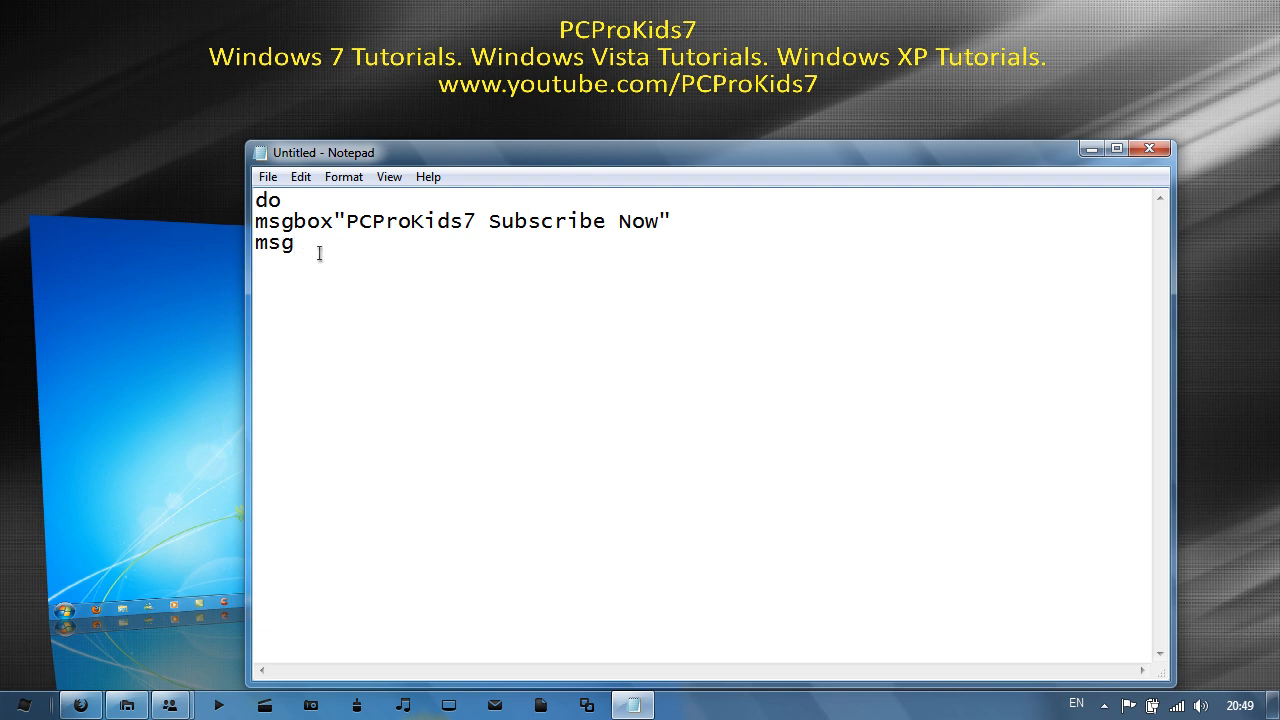
{"action": "type", "text": "box\""}
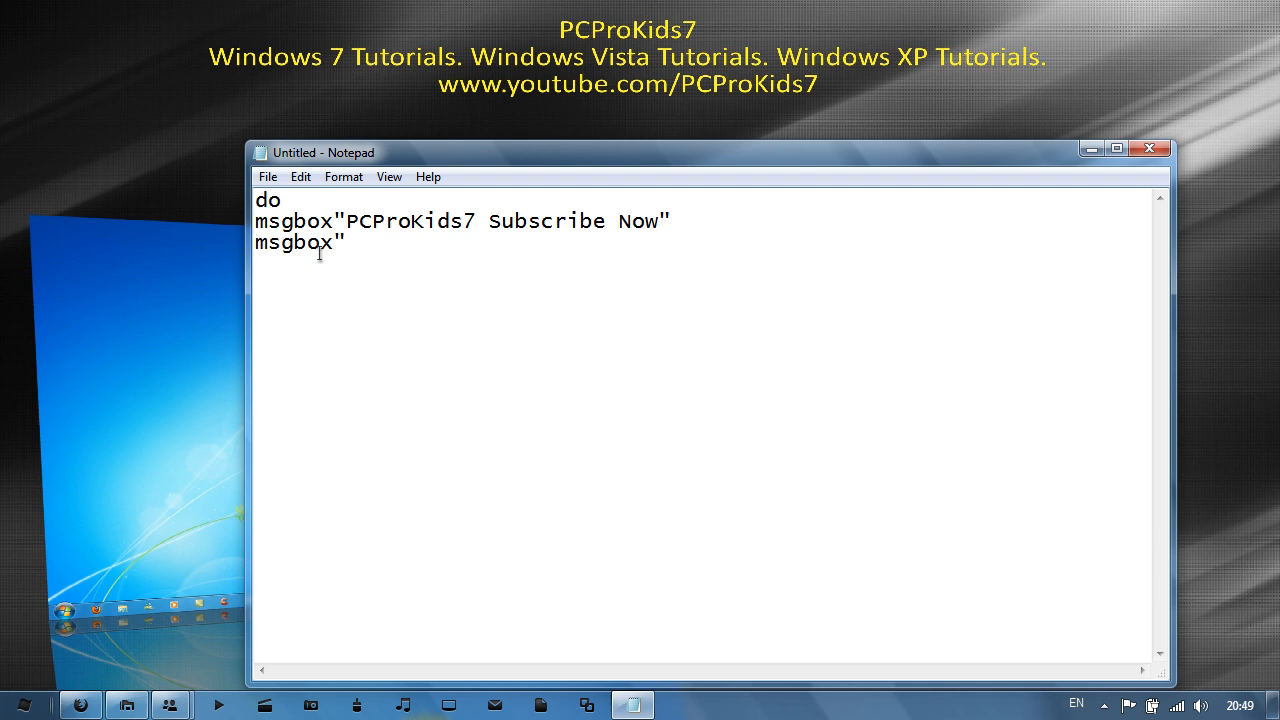
{"action": "type", "text": "Try and"}
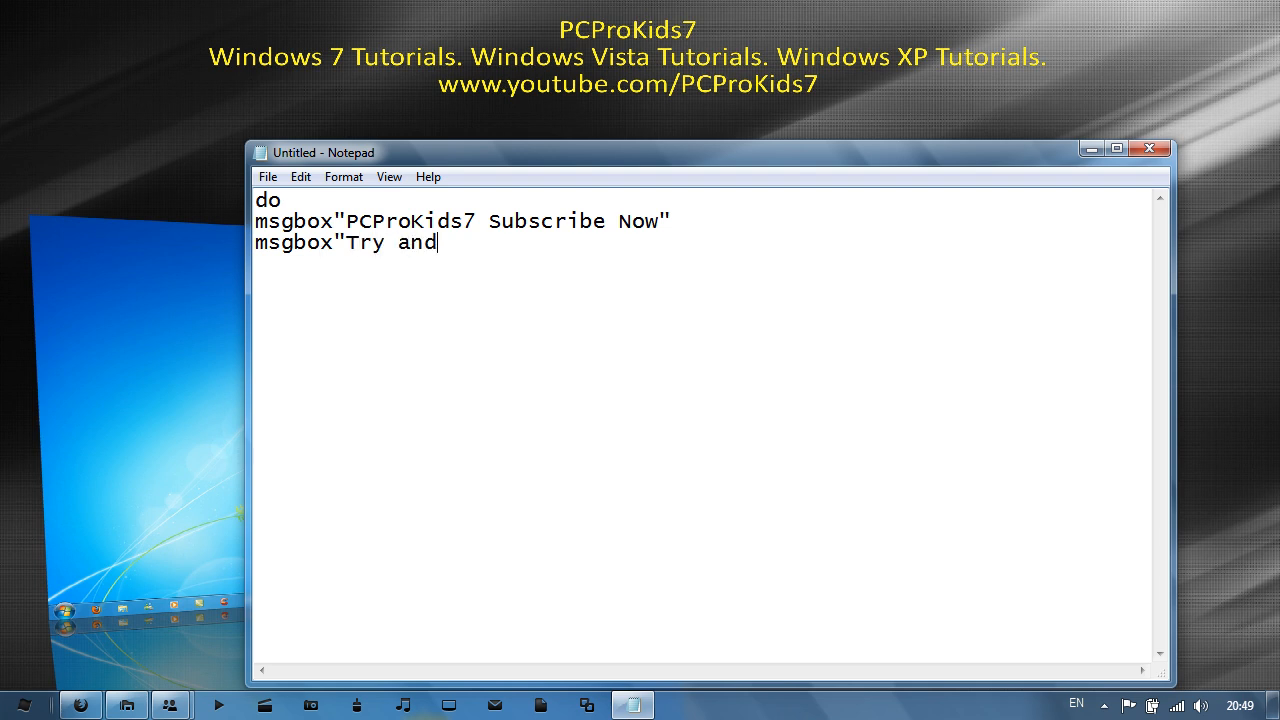
{"action": "type", "text": "clos"}
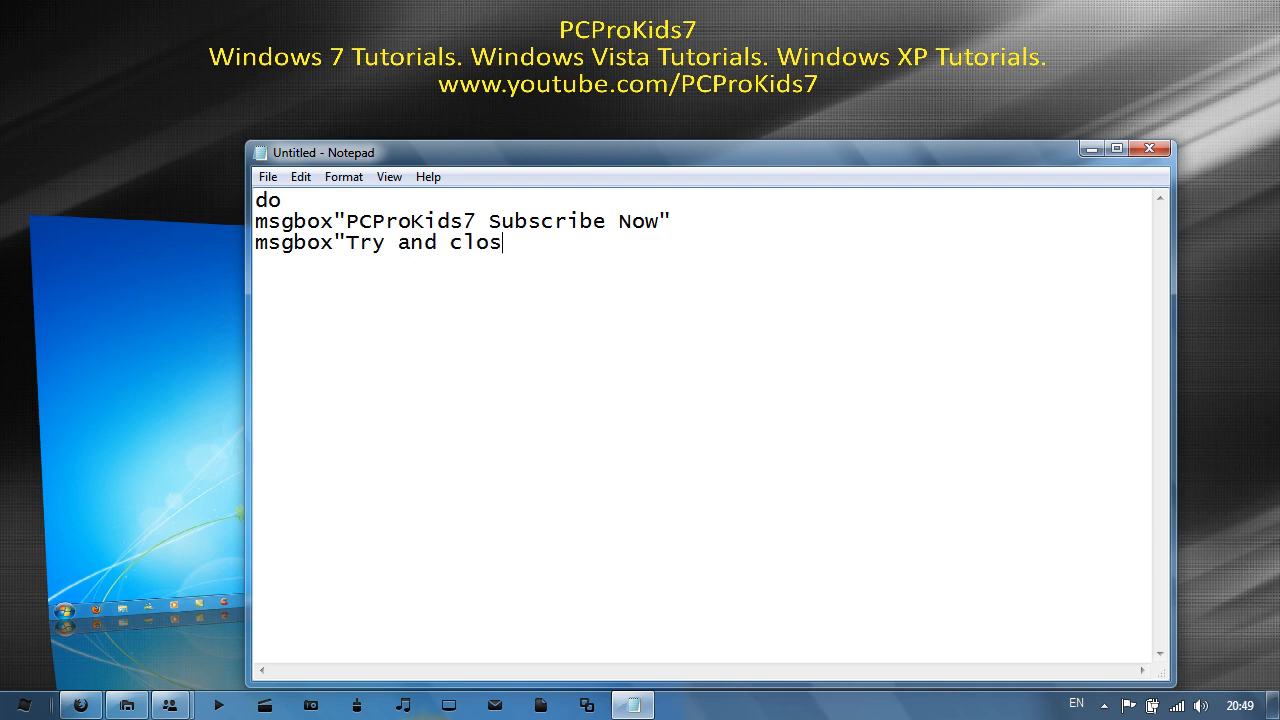
{"action": "type", "text": "e me"}
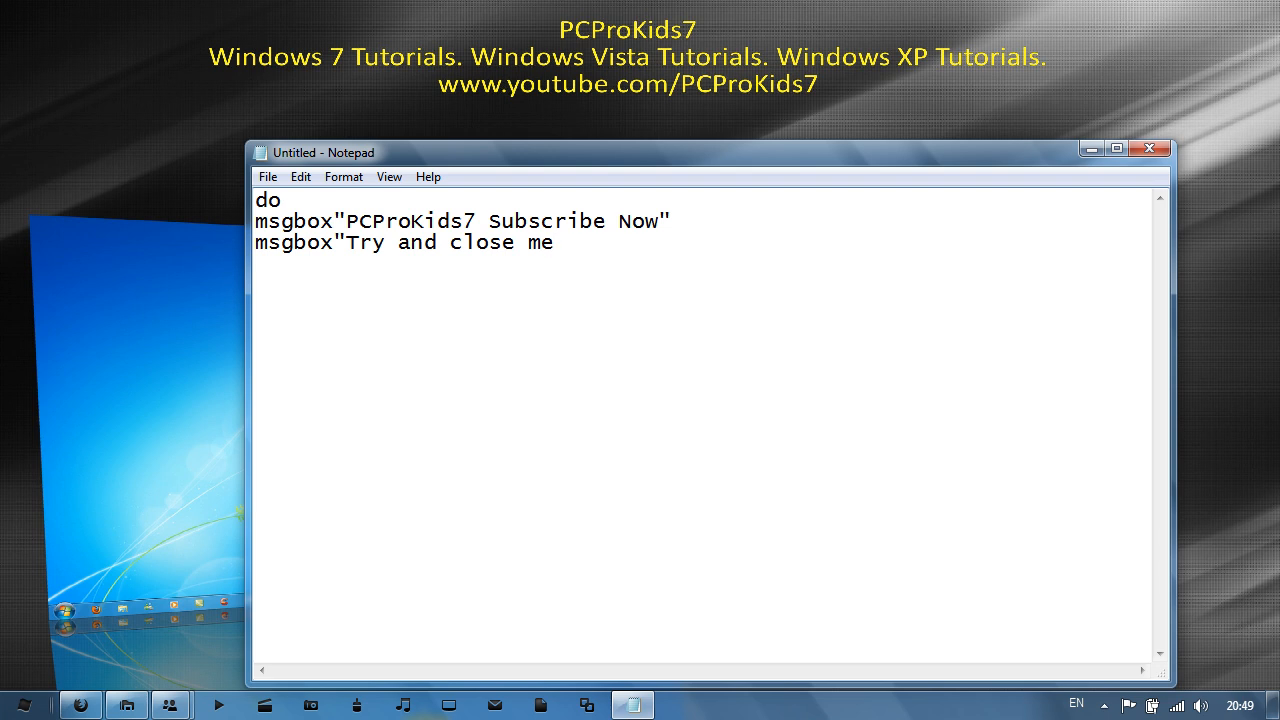
{"action": "type", "text": "\""}
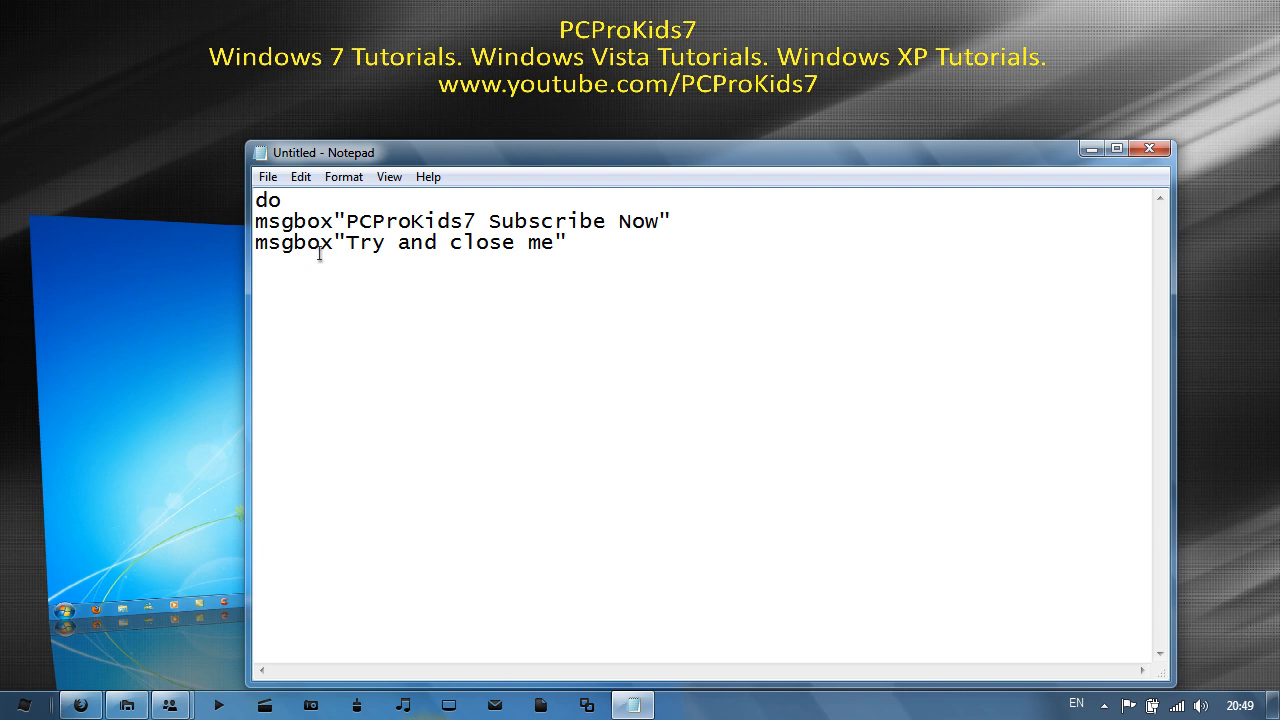
Close the do loop with a final Loop line.
{"action": "type", "text": "Lo"}
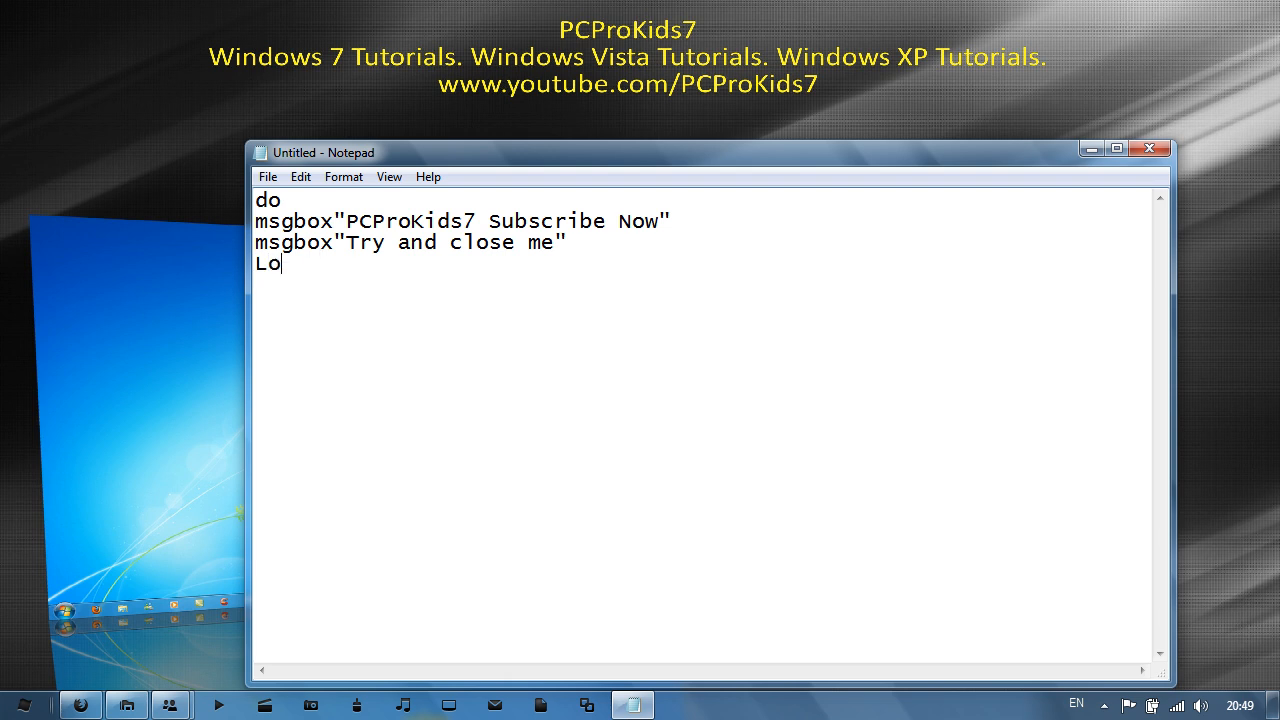
{"action": "type", "text": "op"}
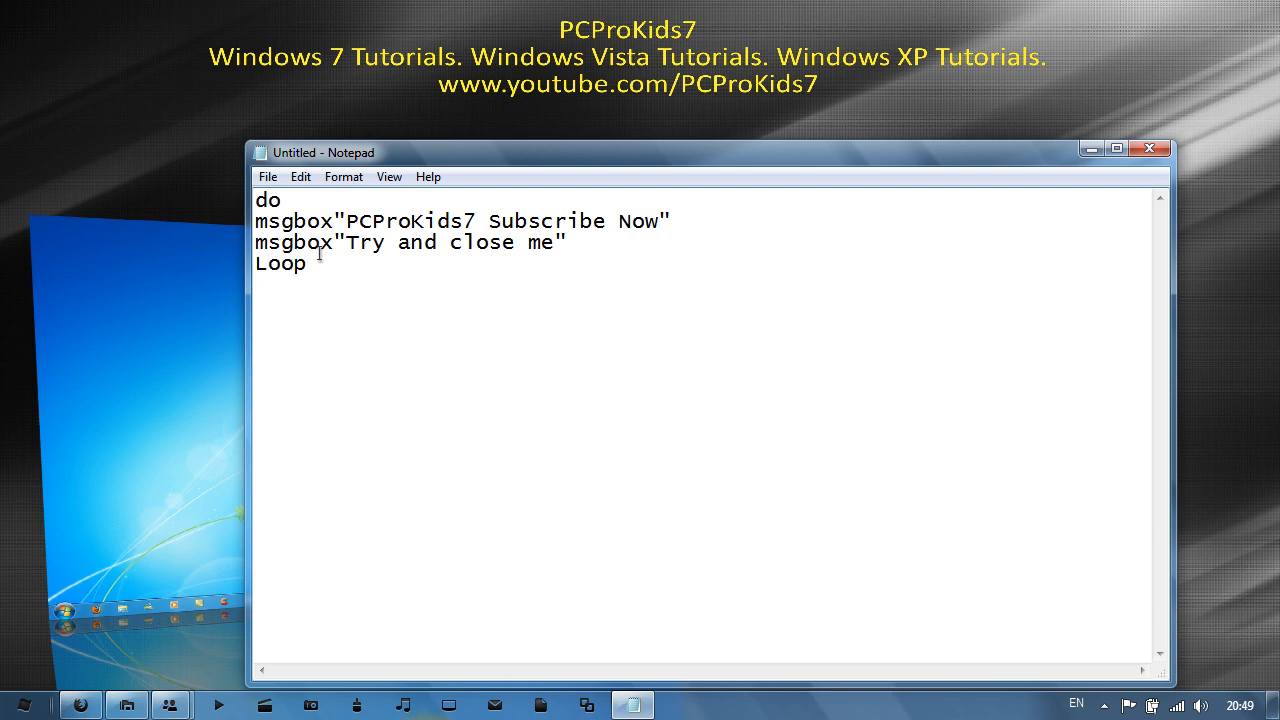
{"action": "left_click", "coordinate": [267, 176]}
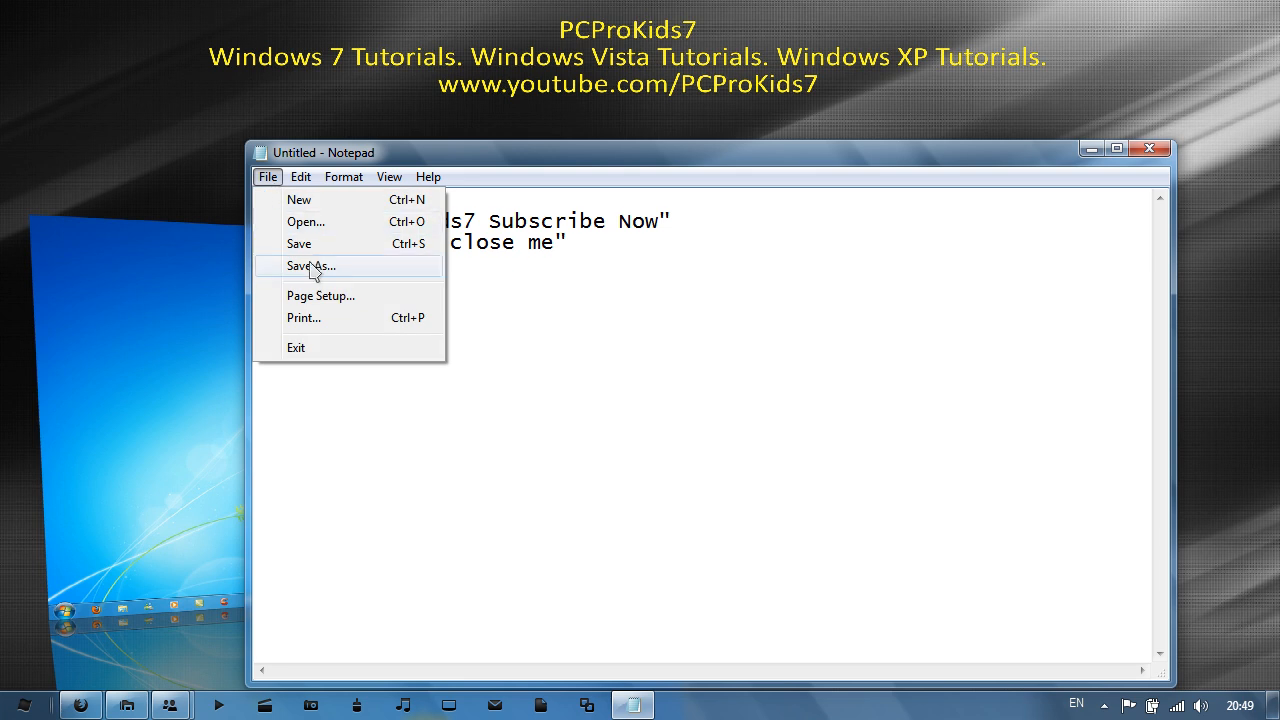
Save the script to the desktop under the name Test.vbs, then close Notepad.
{"action": "left_click", "coordinate": [311, 265]}
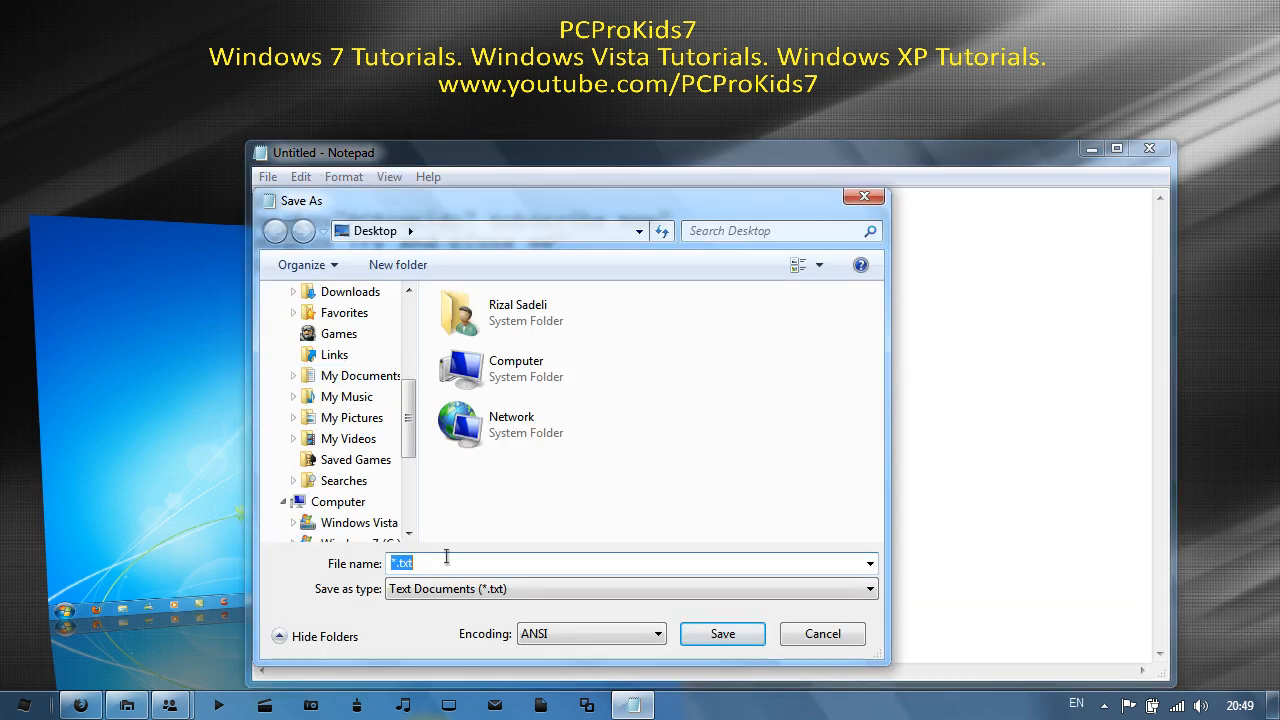
{"action": "key", "text": "Delete"}
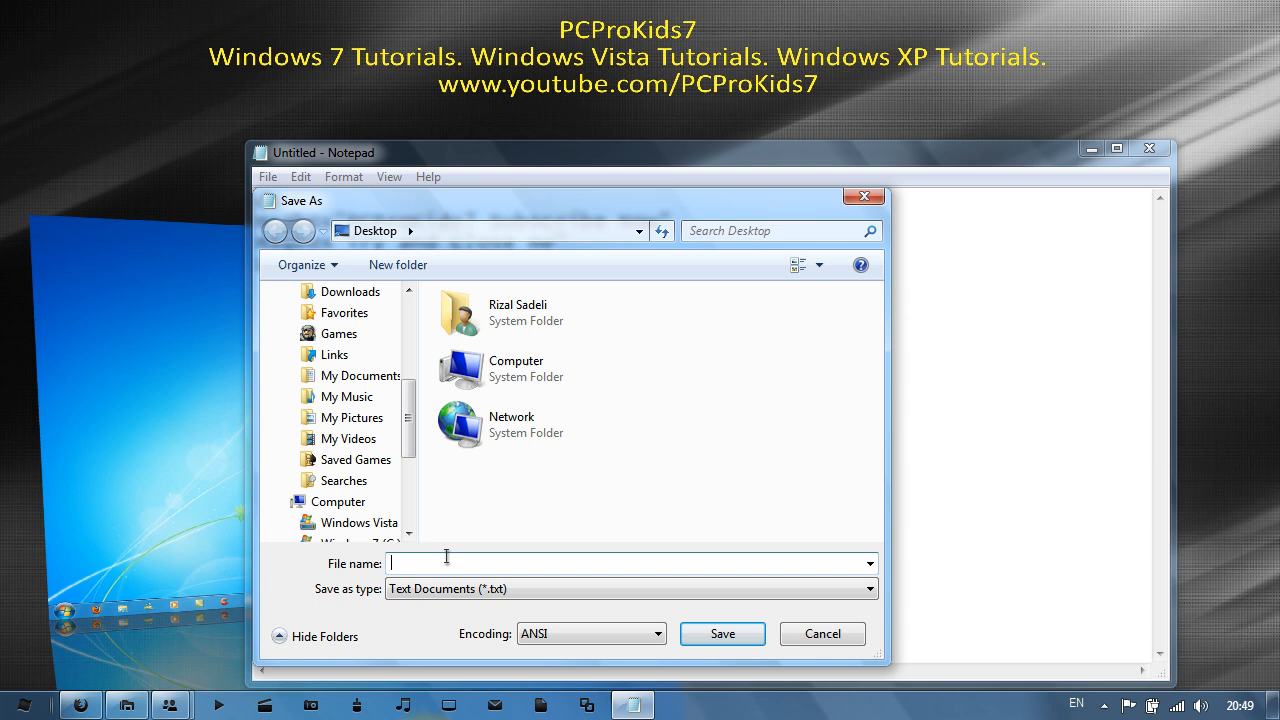
{"action": "type", "text": "Tes"}
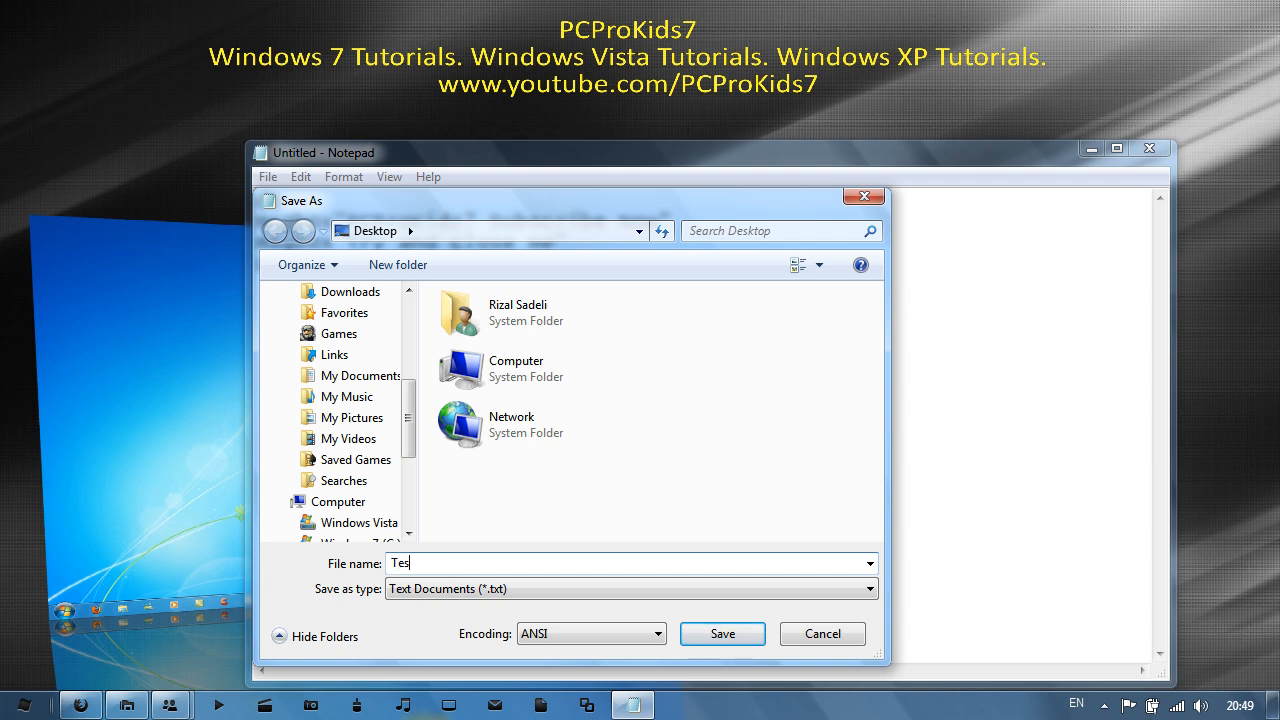
{"action": "type", "text": "t"}
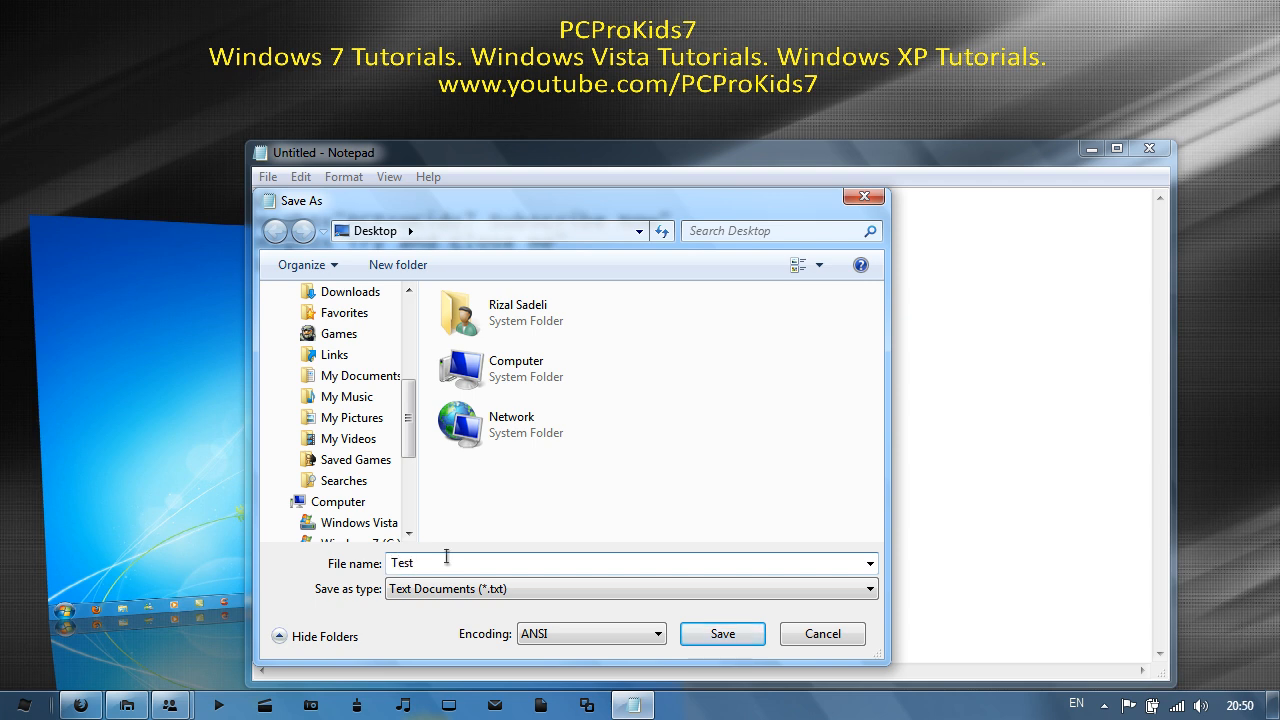
{"action": "type", "text": "."}
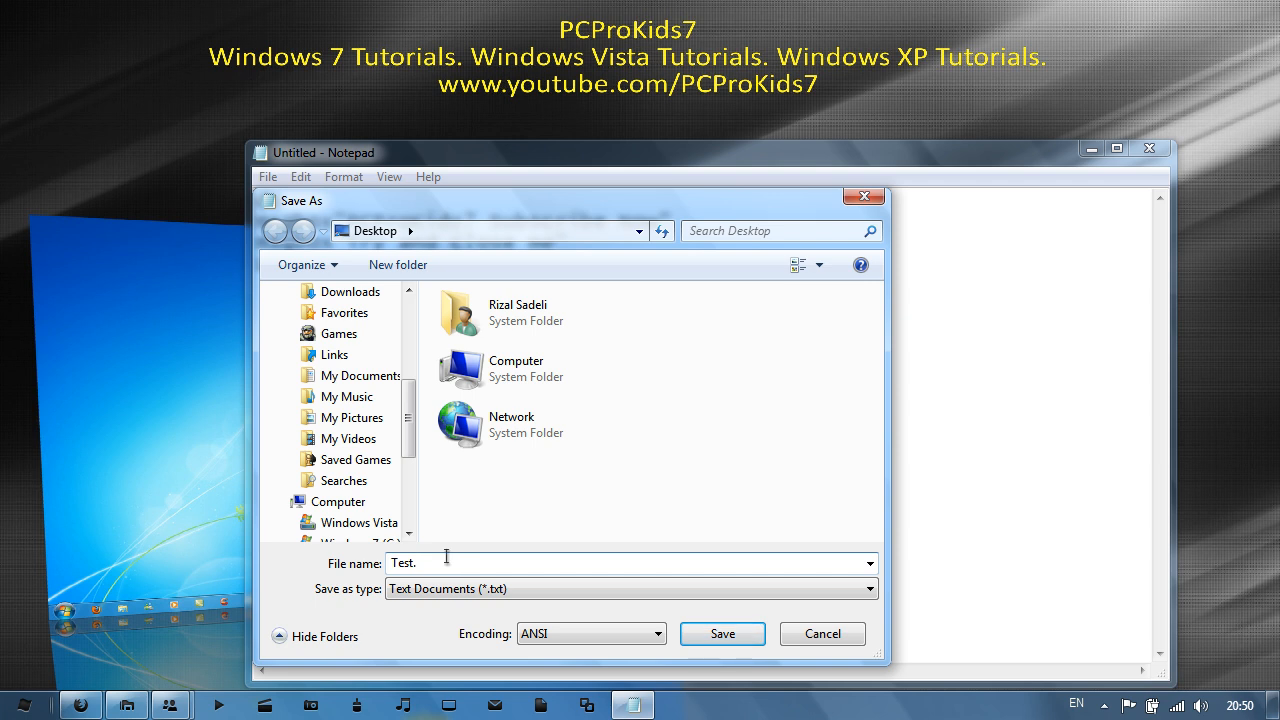
{"action": "type", "text": "vbs"}
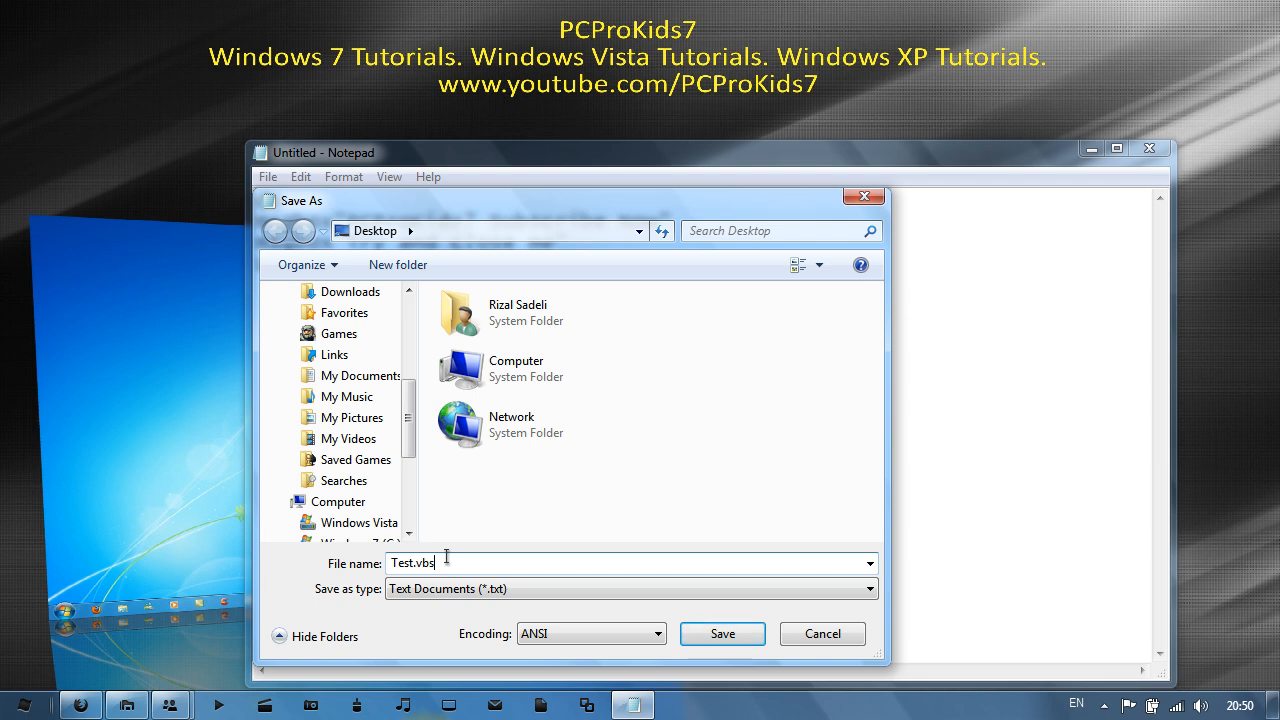
{"action": "left_click", "coordinate": [722, 633]}
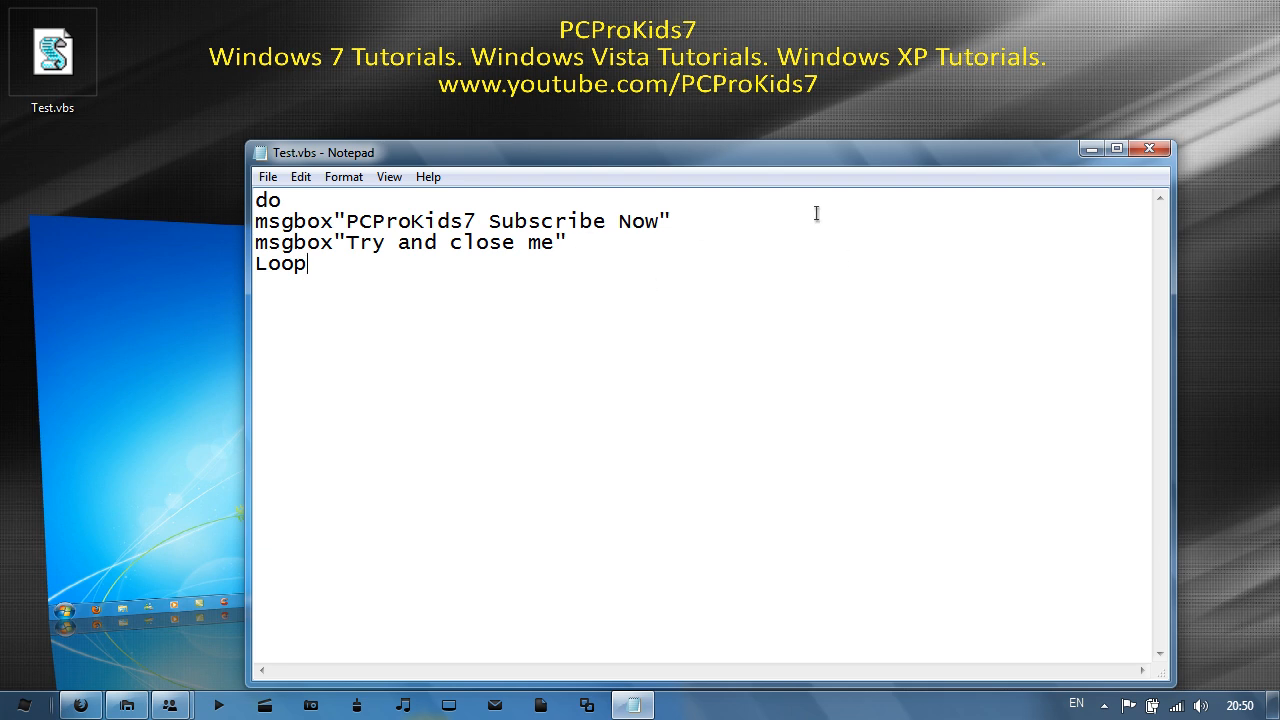
{"action": "left_click", "coordinate": [1149, 148]}
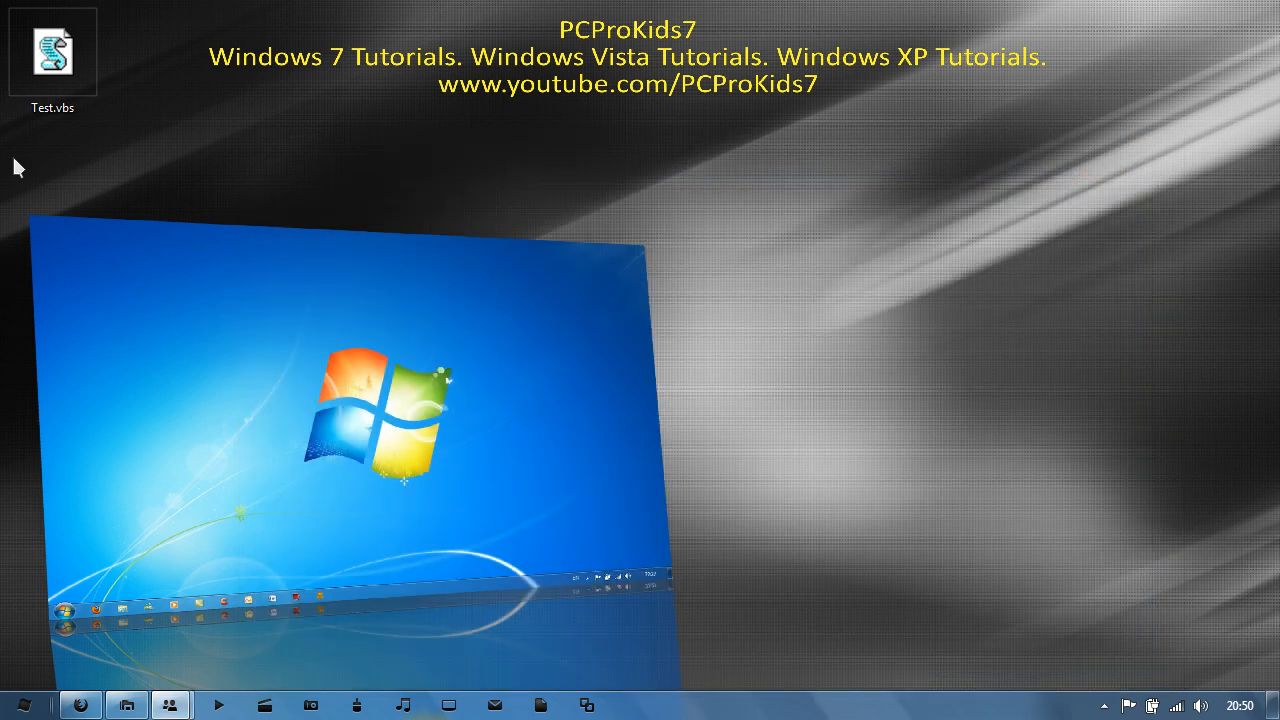
Run Test.vbs and dismiss the Subscribe Now message to watch the messages keep reappearing.
{"action": "double_click", "coordinate": [52, 51]}
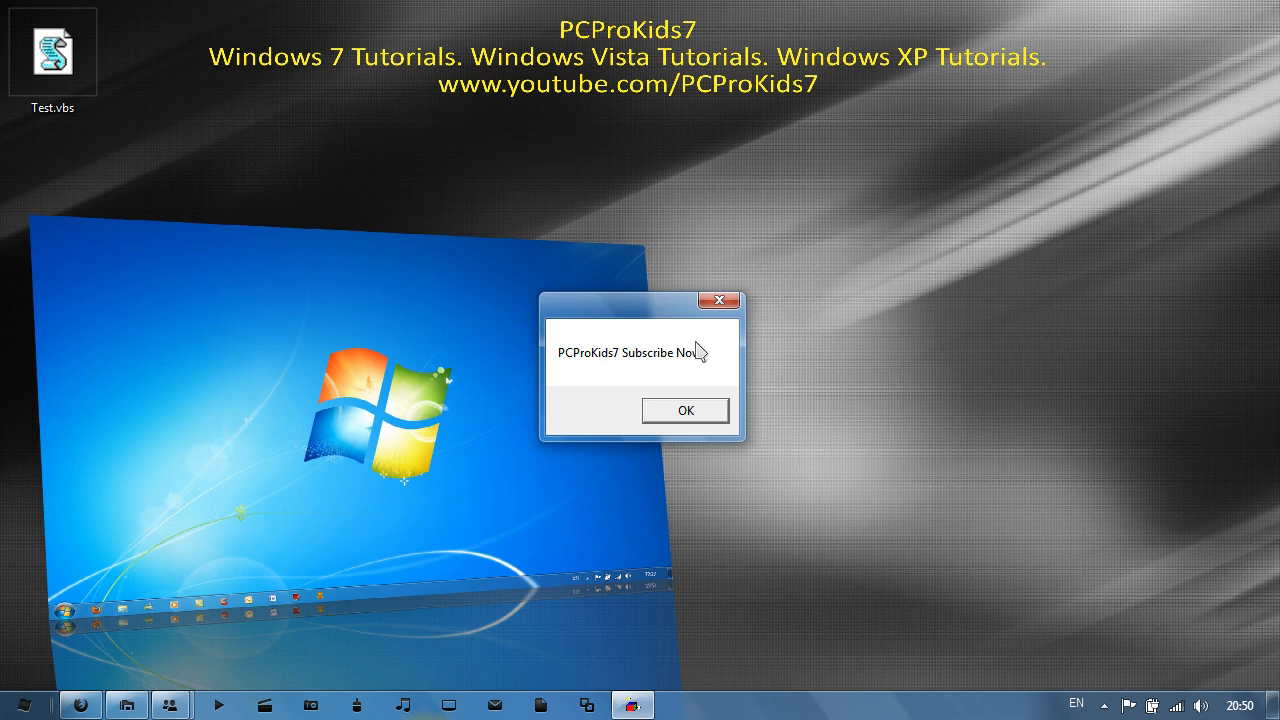
{"action": "left_click", "coordinate": [685, 410]}
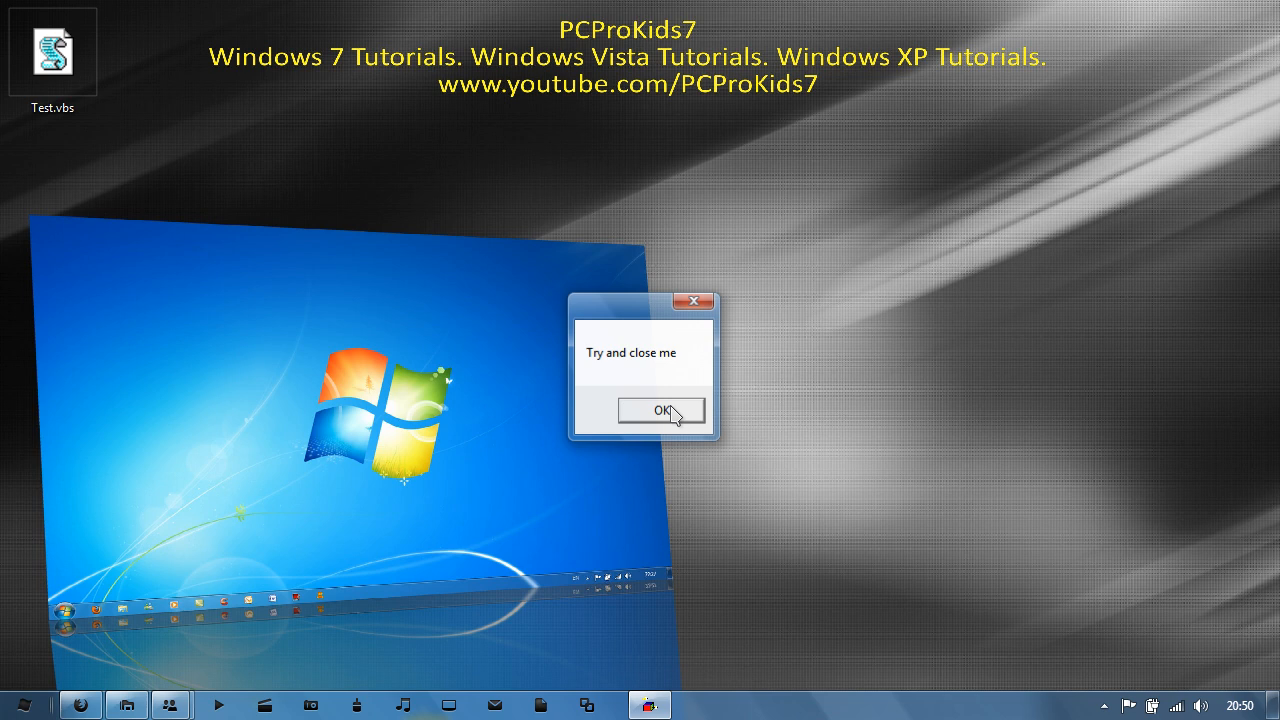
{"action": "mouse_move", "coordinate": [686, 364]}
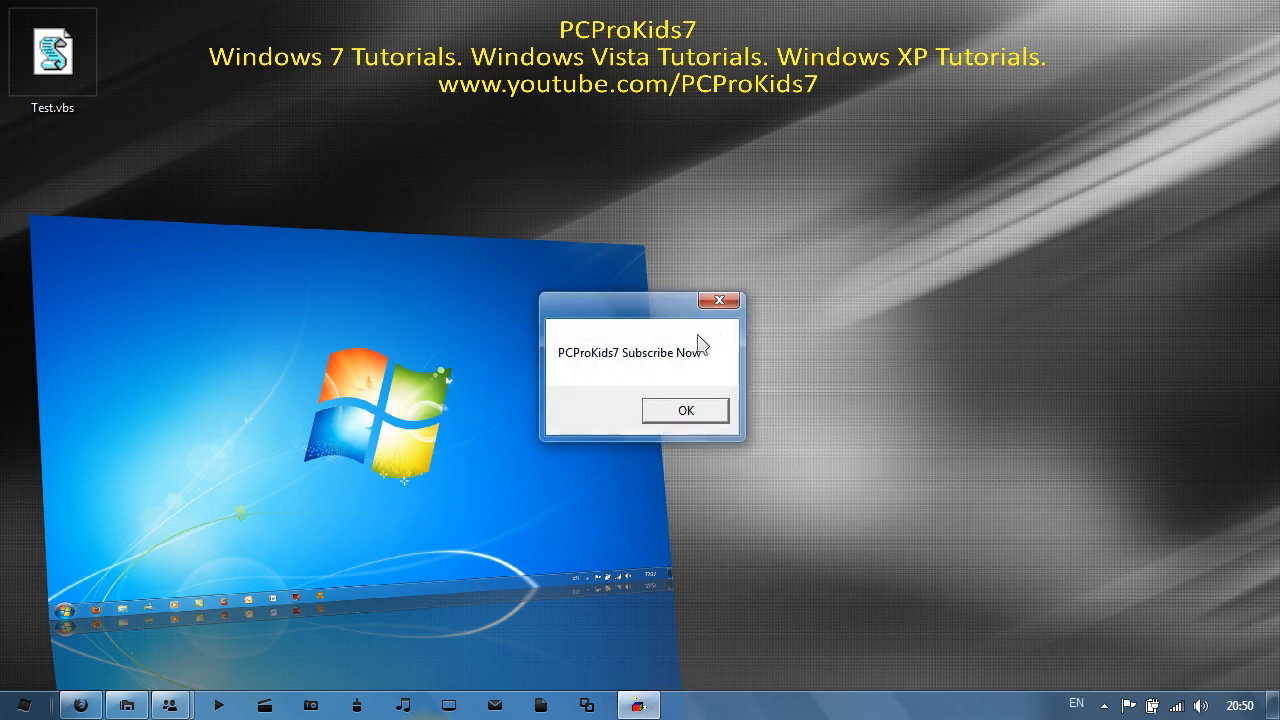
{"action": "mouse_move", "coordinate": [720, 303]}
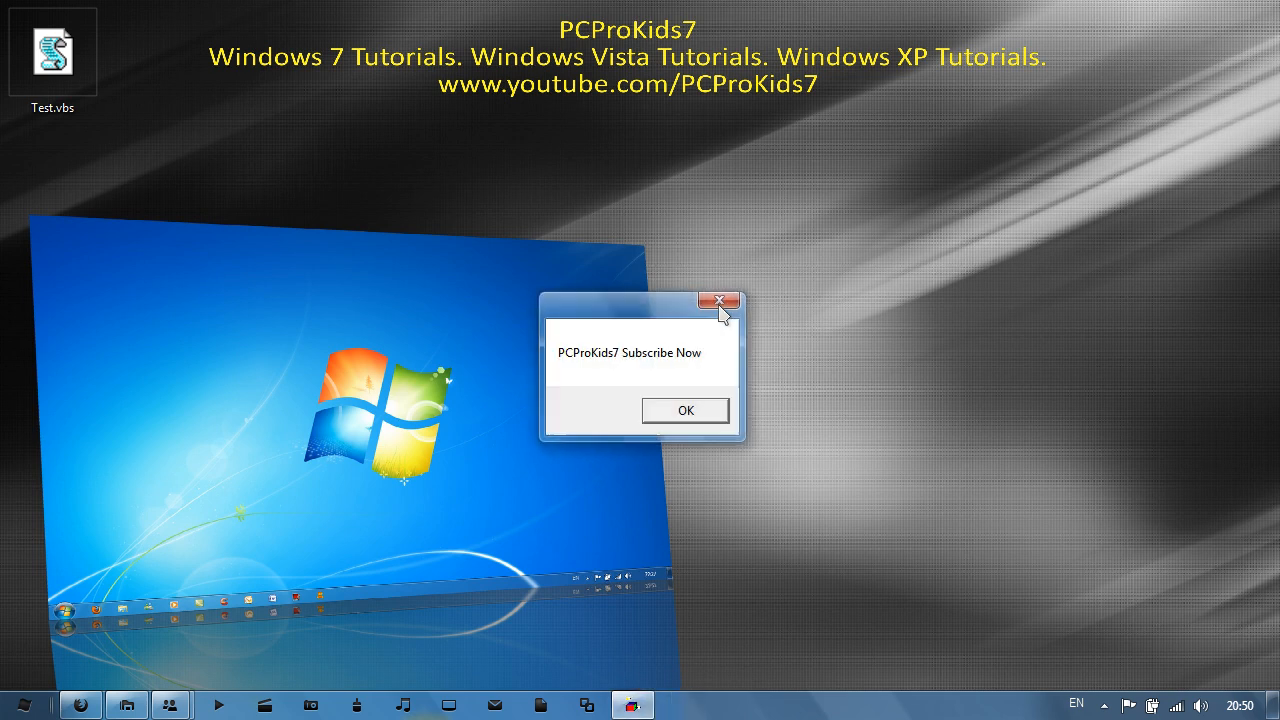
{"action": "left_click", "coordinate": [720, 301]}
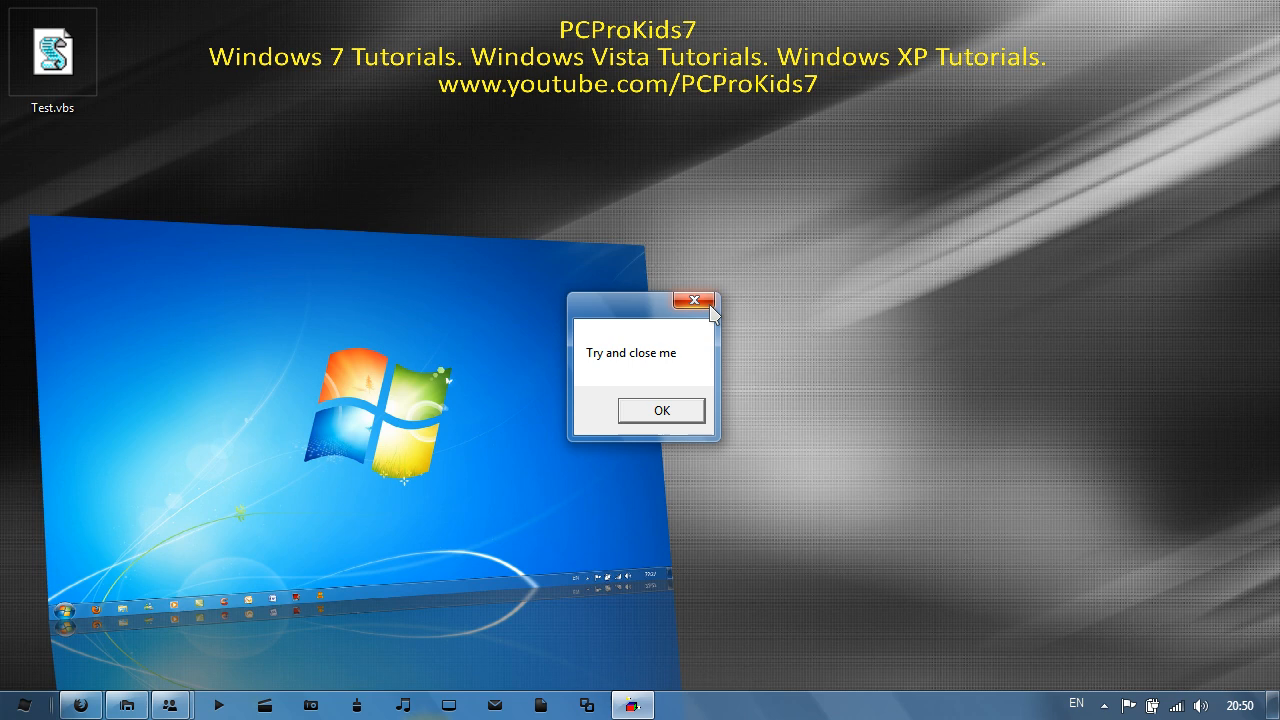
{"action": "mouse_move", "coordinate": [695, 301]}
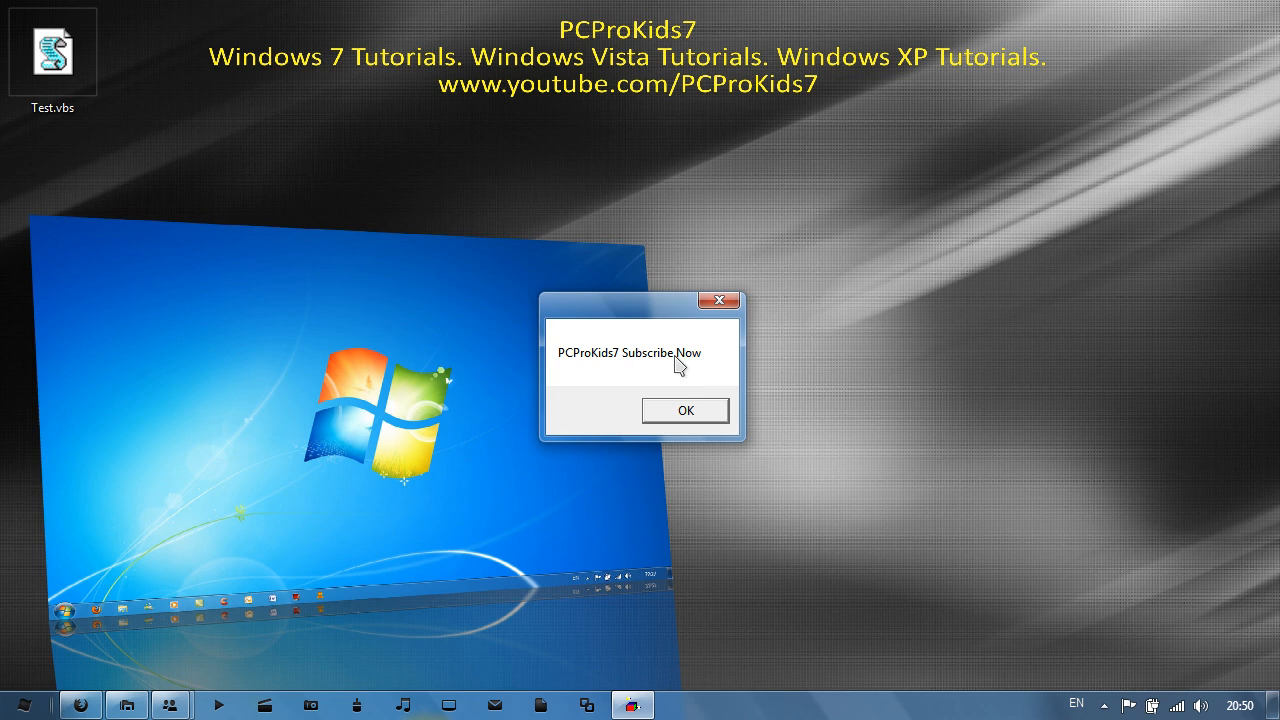
{"action": "mouse_move", "coordinate": [845, 544]}
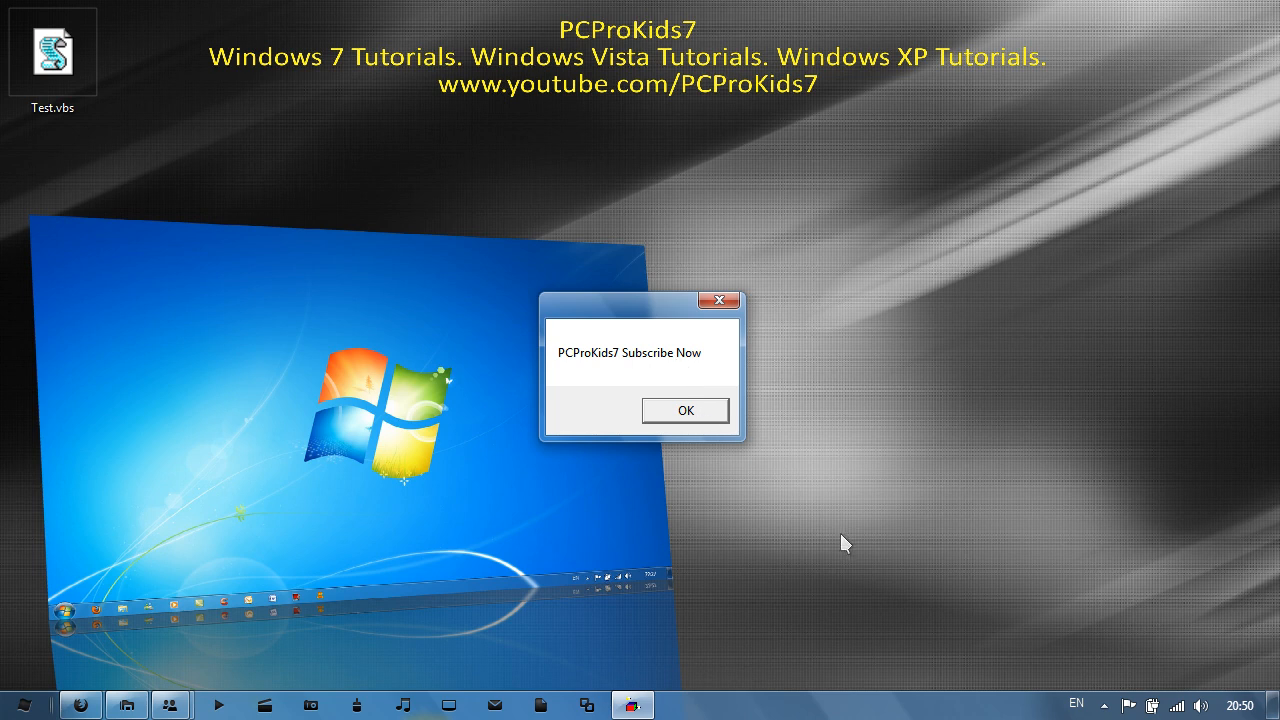
{"action": "mouse_move", "coordinate": [848, 549]}
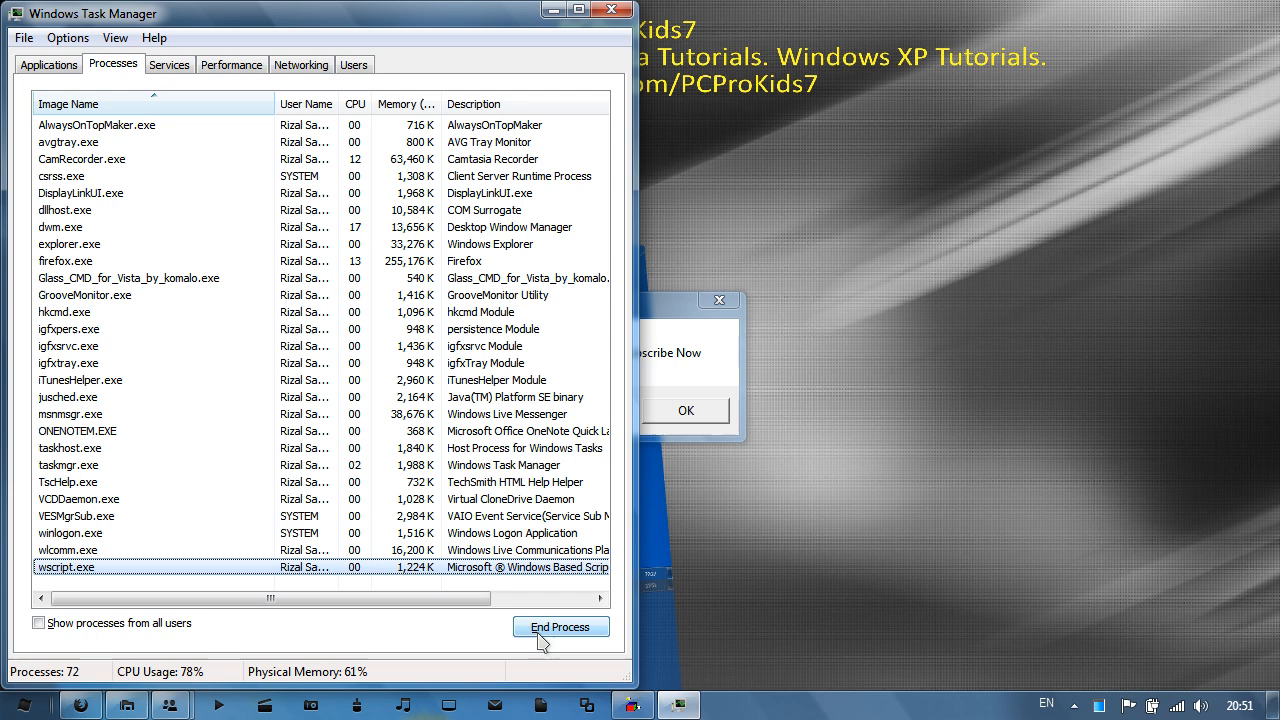
End the wscript.exe process, confirm the prompt, and close Task Manager.
{"action": "left_click", "coordinate": [561, 627]}
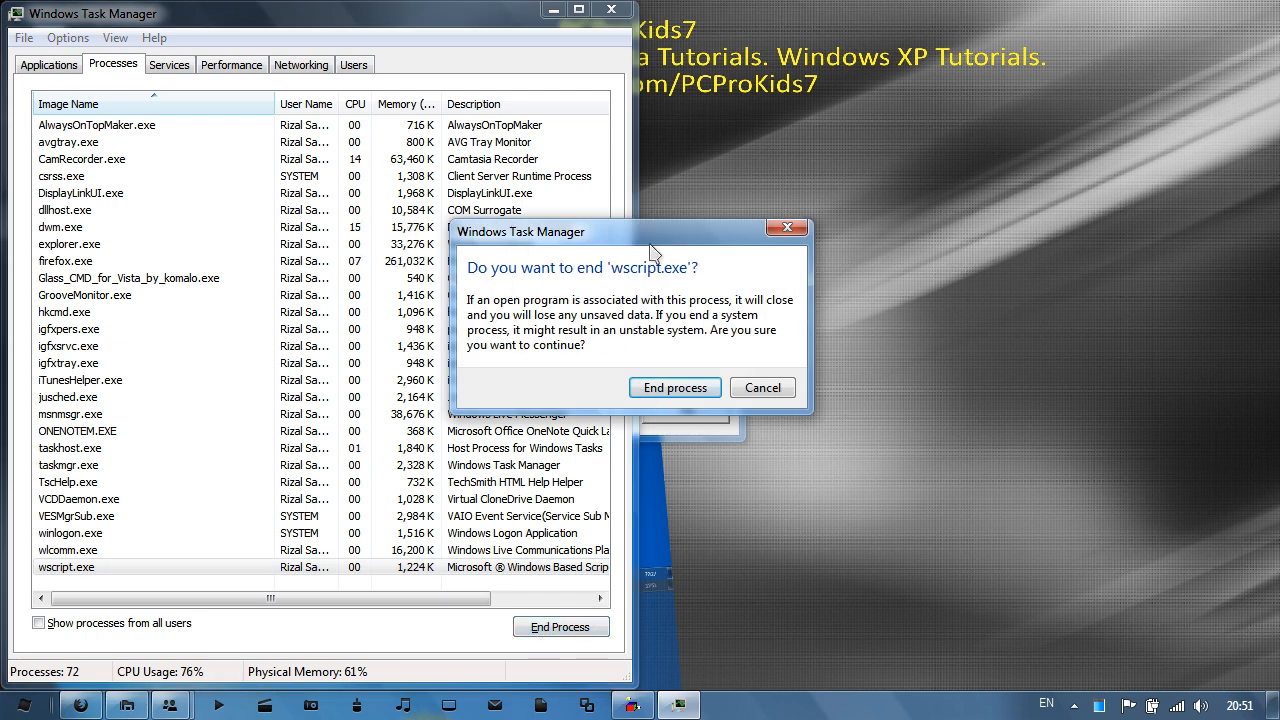
{"action": "left_click", "coordinate": [675, 387]}
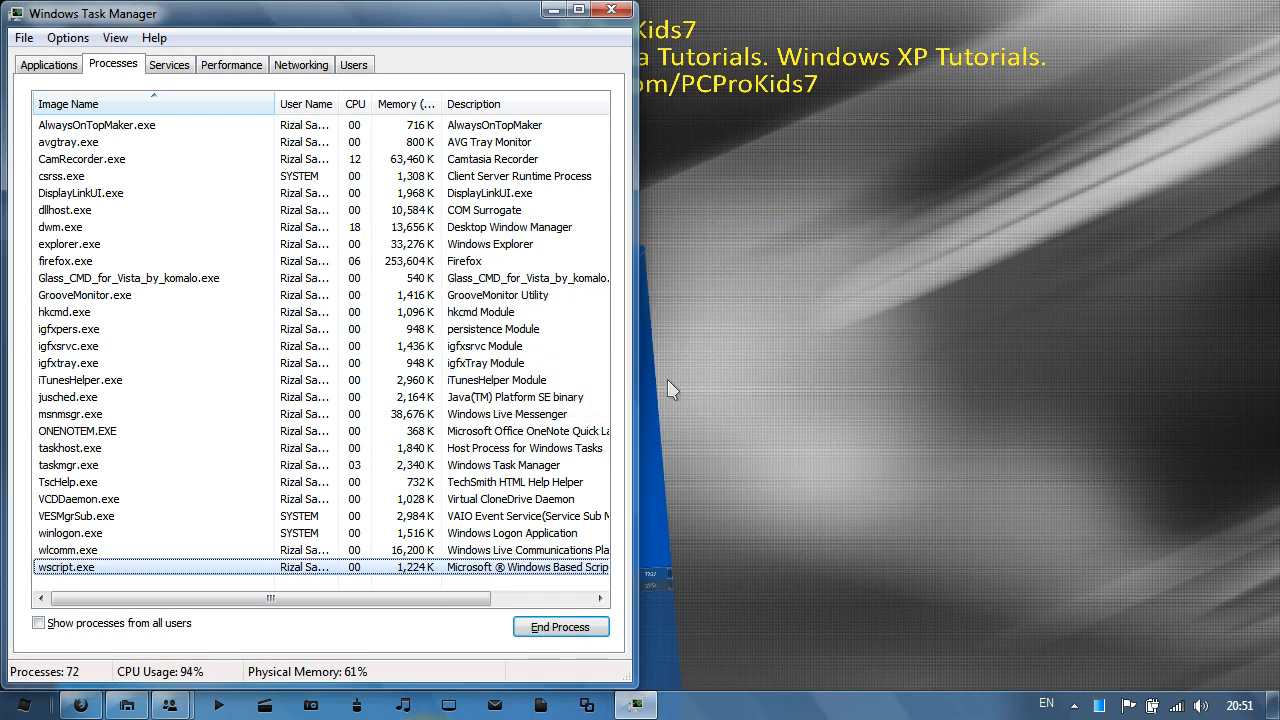
{"action": "left_click", "coordinate": [561, 627]}
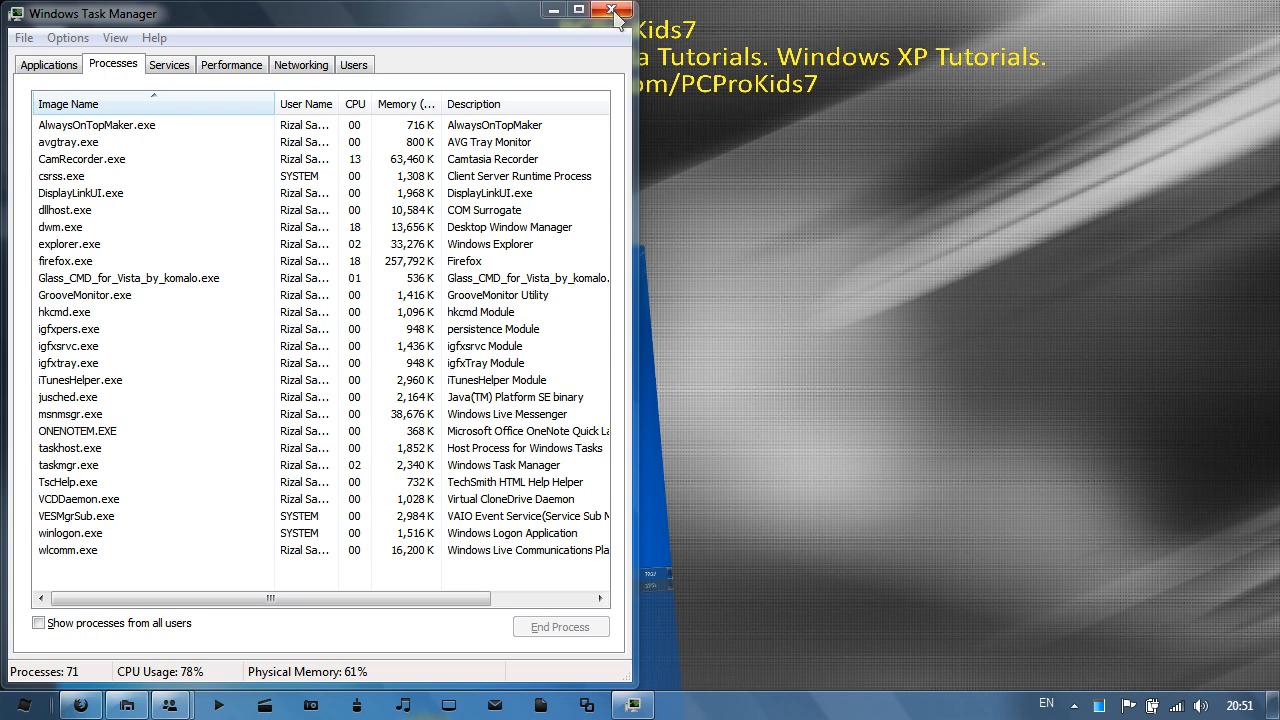
{"action": "left_click", "coordinate": [605, 12]}
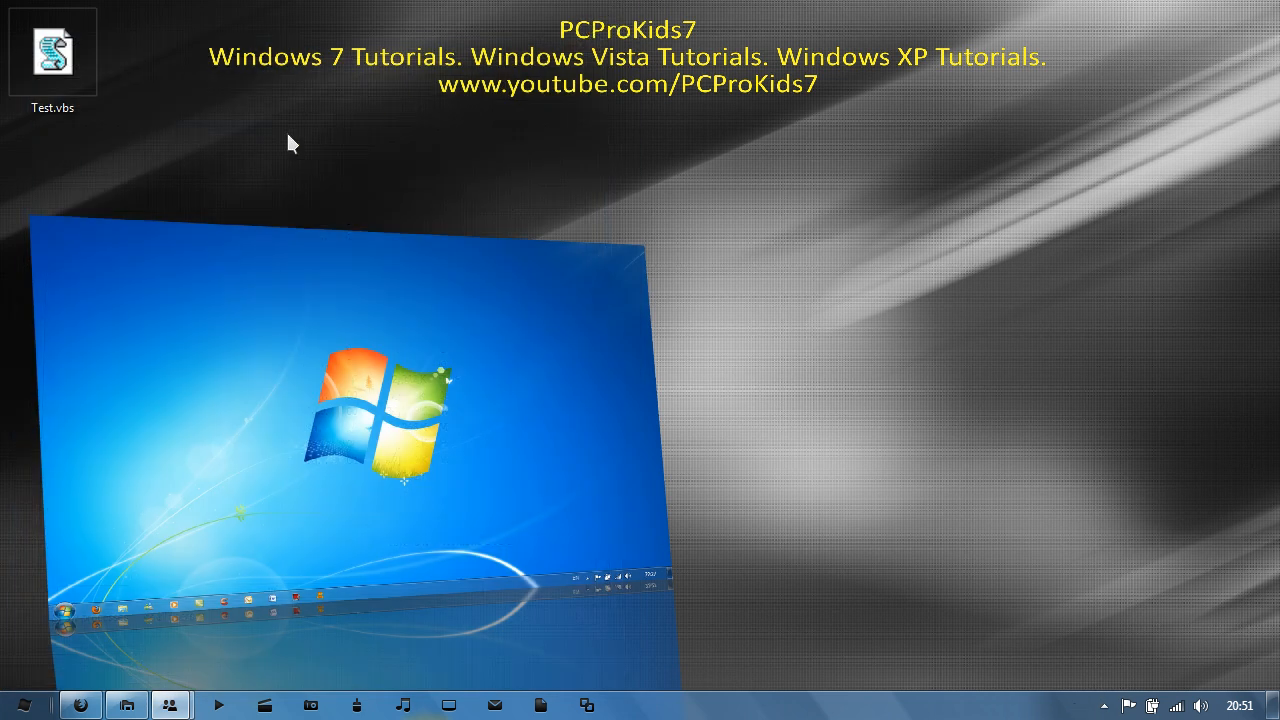